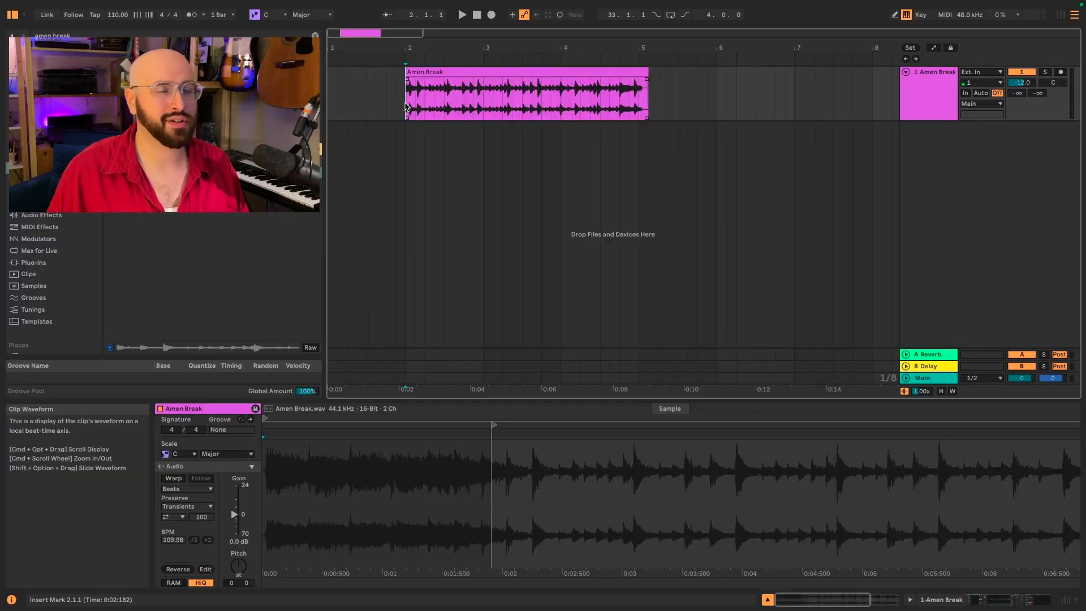
Select the Amen Break clip's start and zoom it to fill the arrangement.
left_click(461, 14)
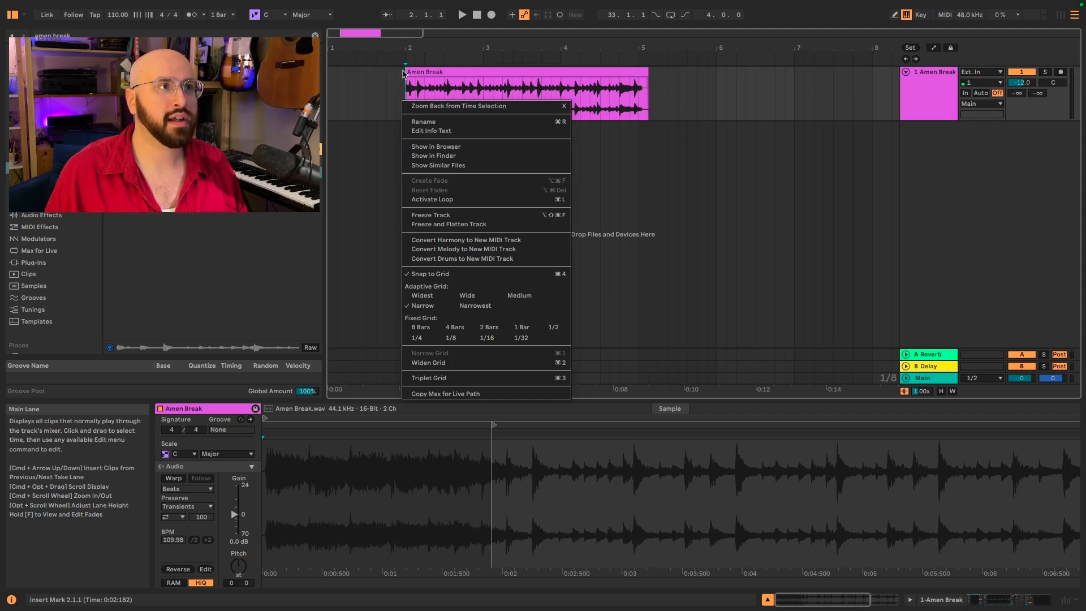
mouse_move(429, 274)
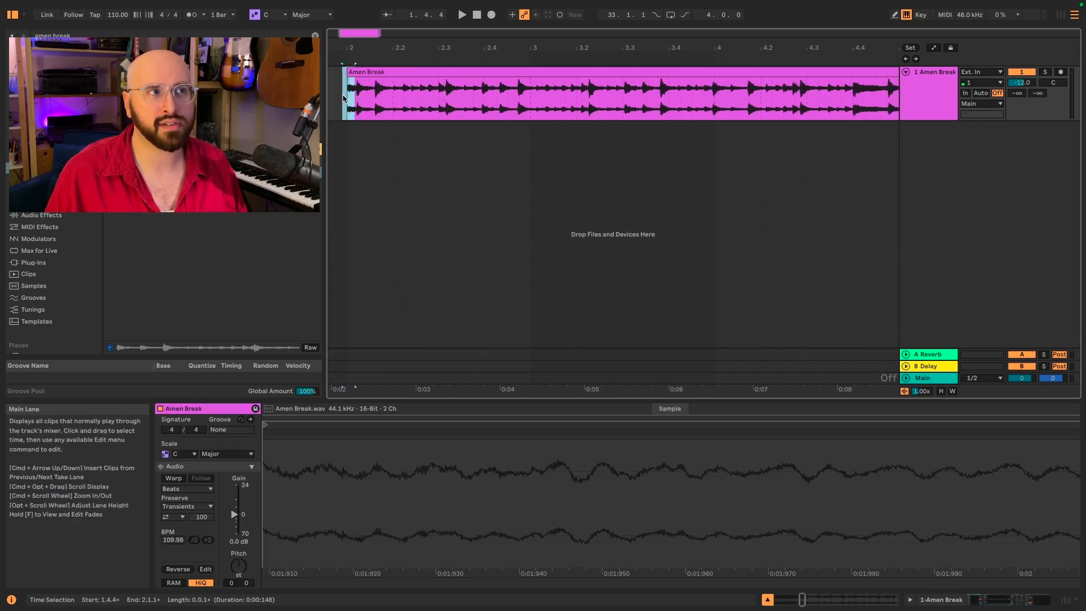
Play the Amen Break and split the clip at beat 2.3.4.
left_click(450, 128)
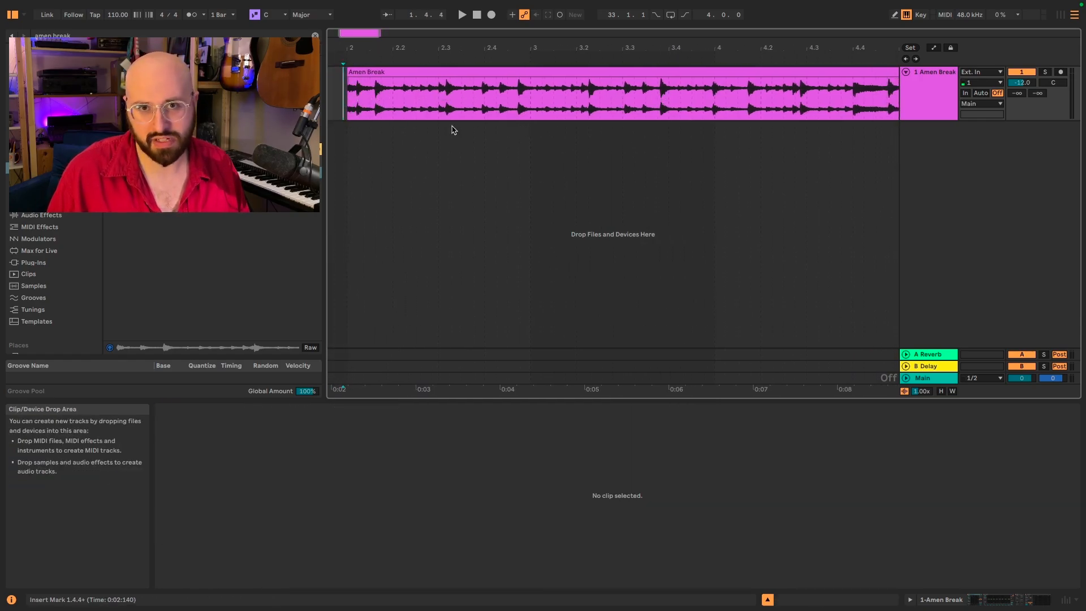
left_click(462, 14)
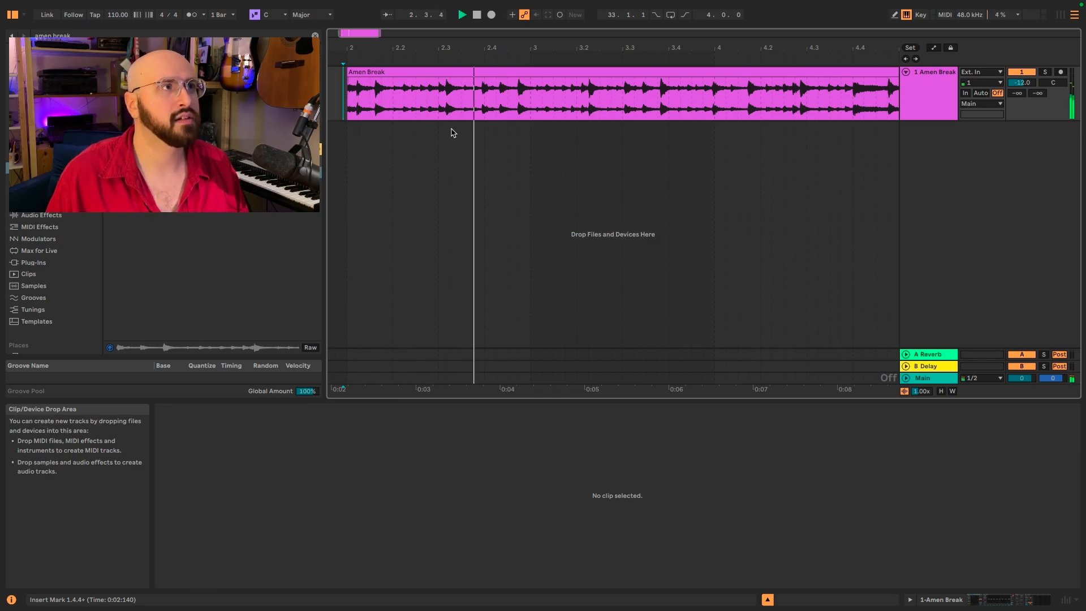
left_click(483, 93)
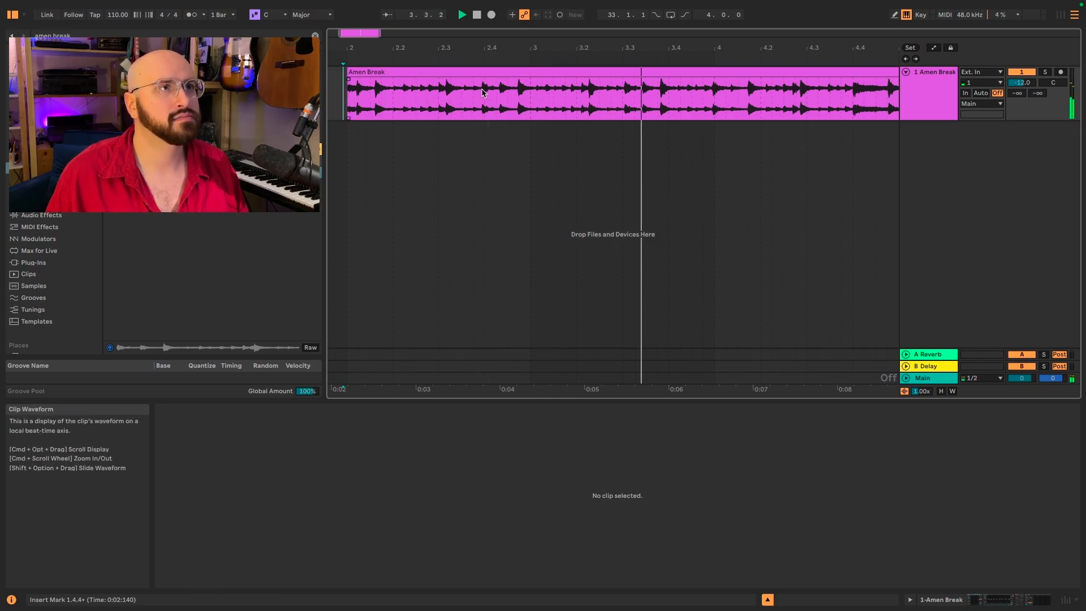
left_click(482, 97)
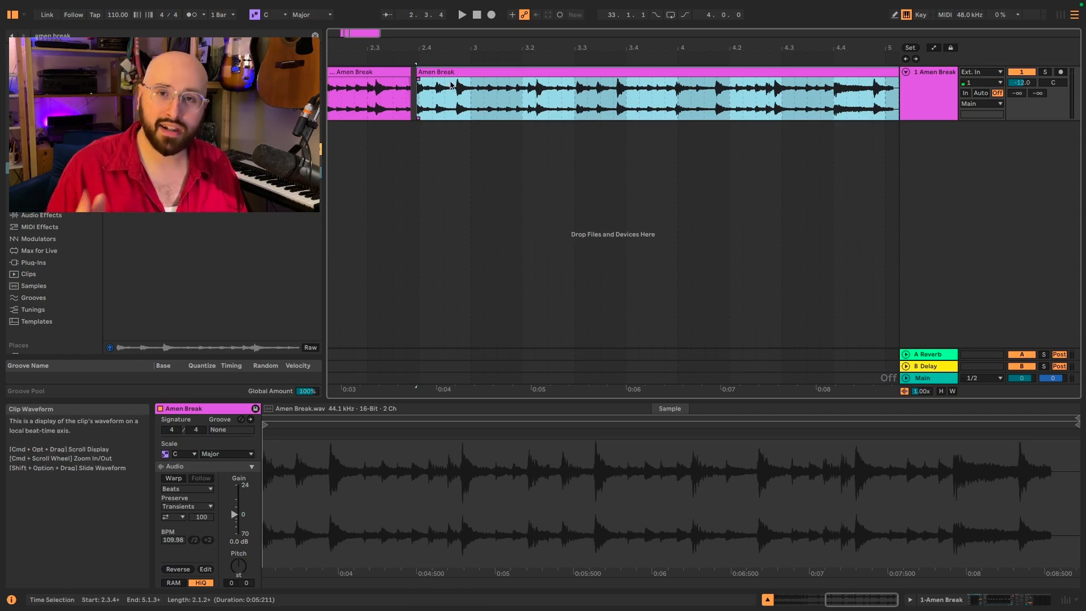
left_click(462, 13)
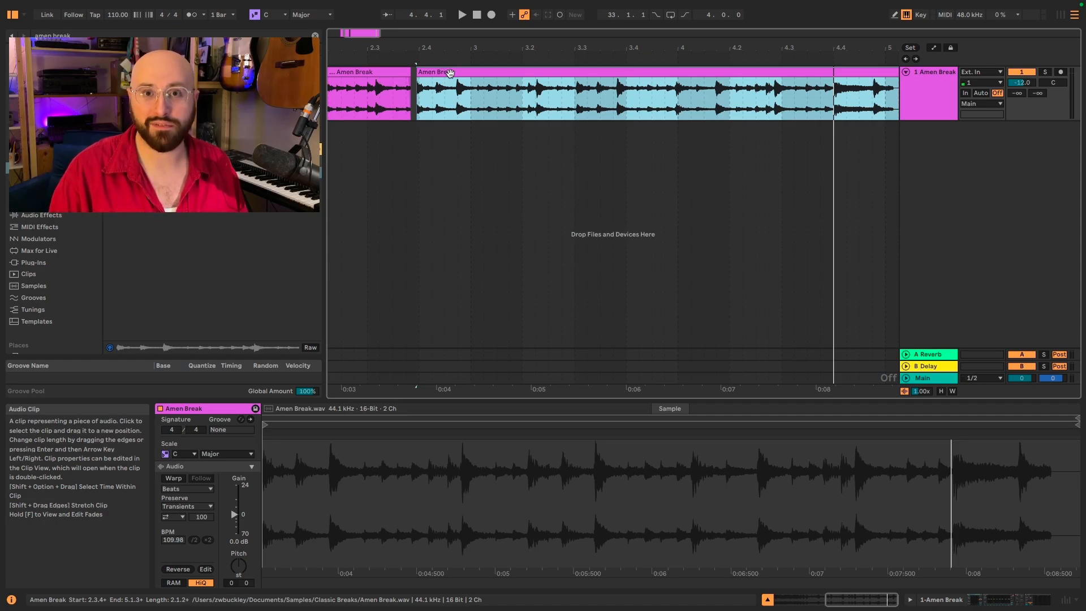
Select the later piece and mark a cut at beat 3.3.1.
left_click(460, 13)
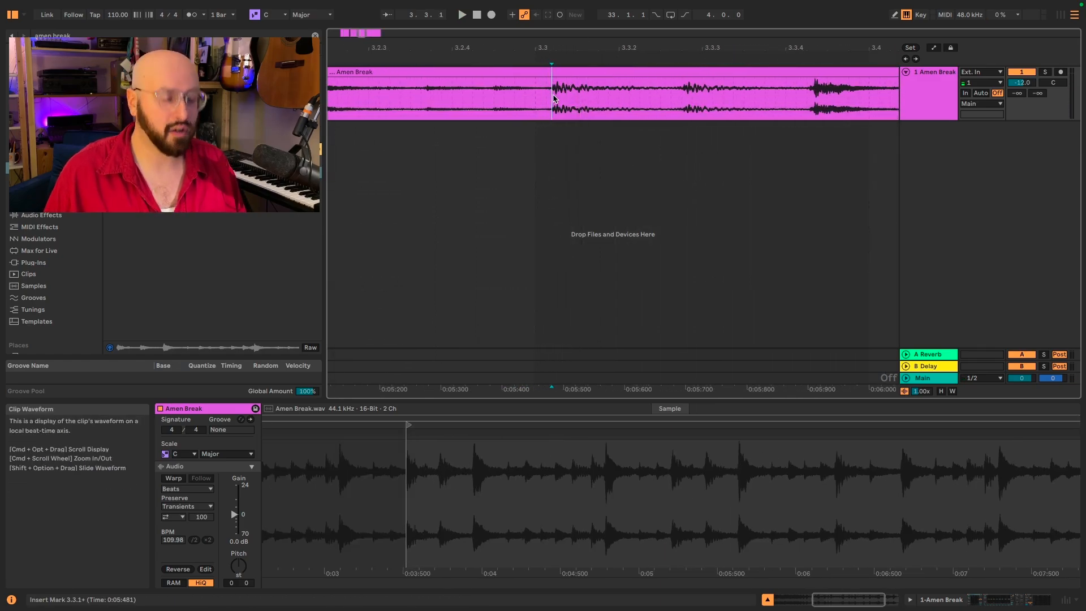
left_click(693, 93)
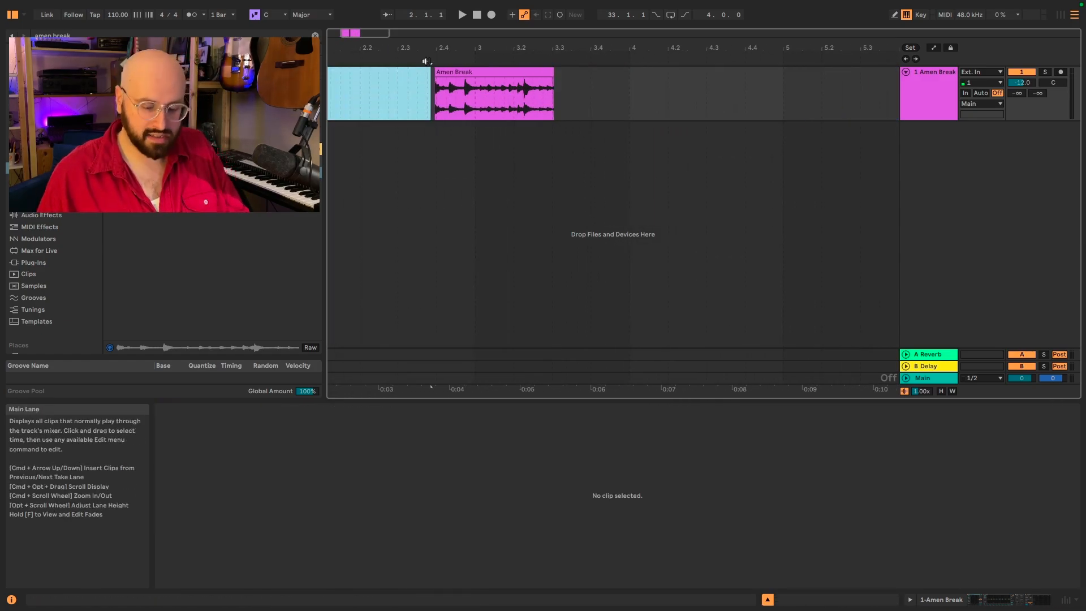
Delete the empty time before the slice, select it, and edit the project tempo.
right_click(534, 104)
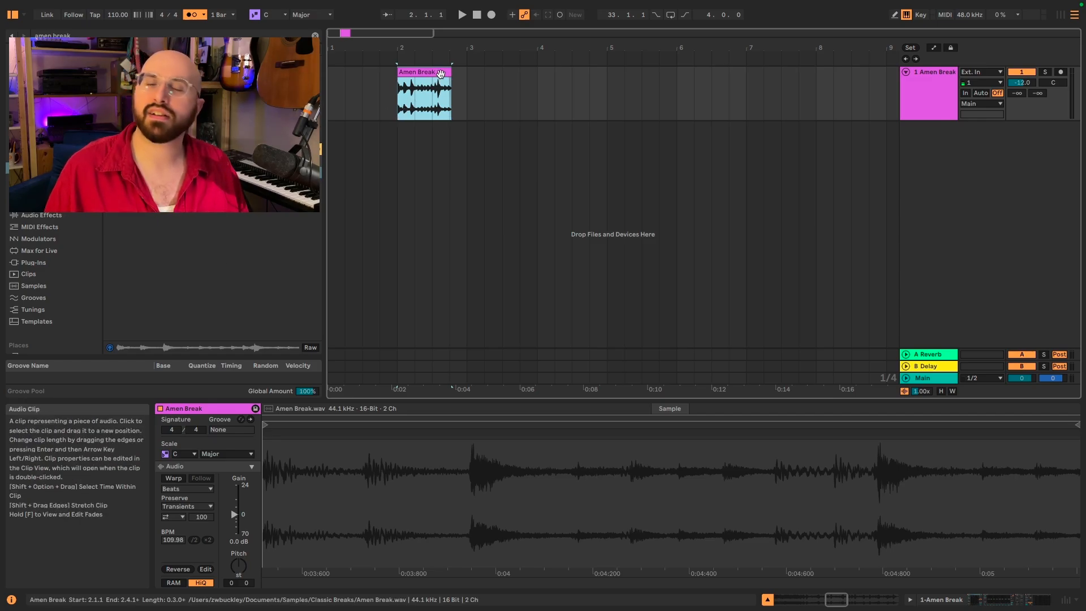
left_click(116, 14)
type("172")
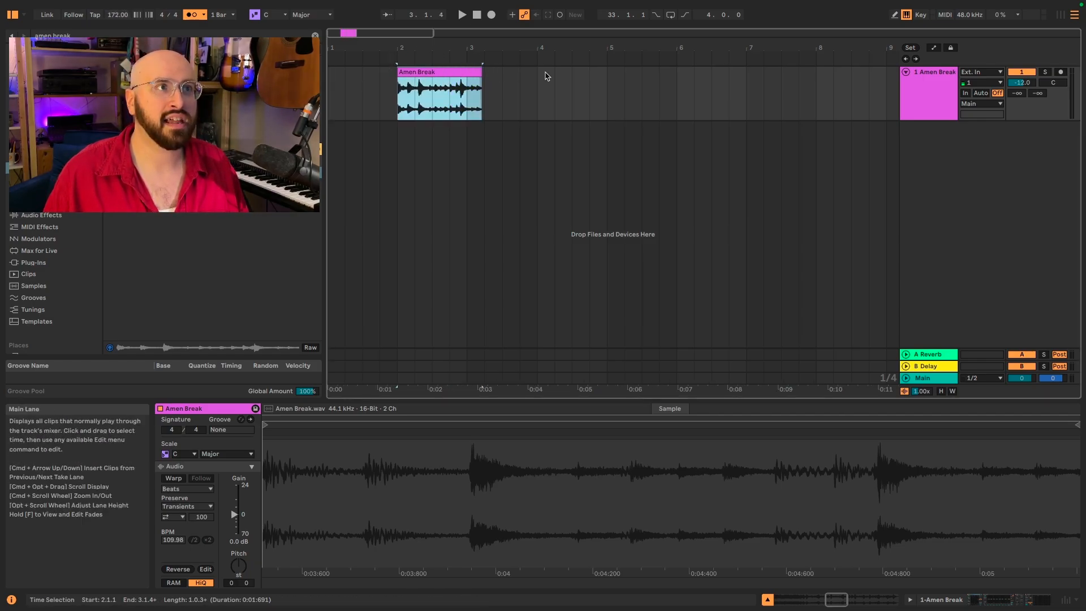
mouse_move(515, 86)
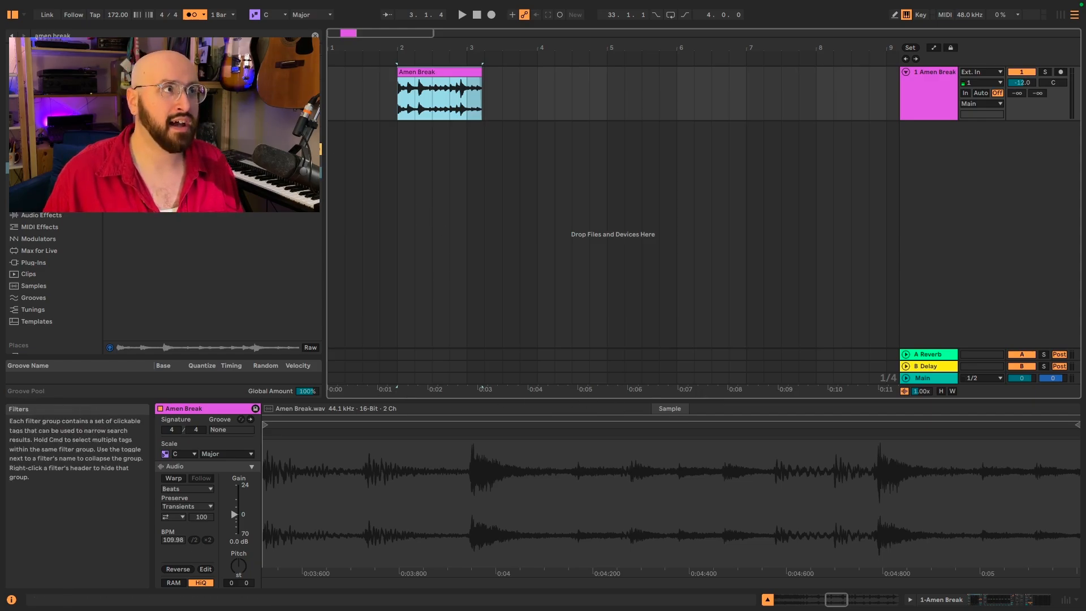
left_click(118, 14)
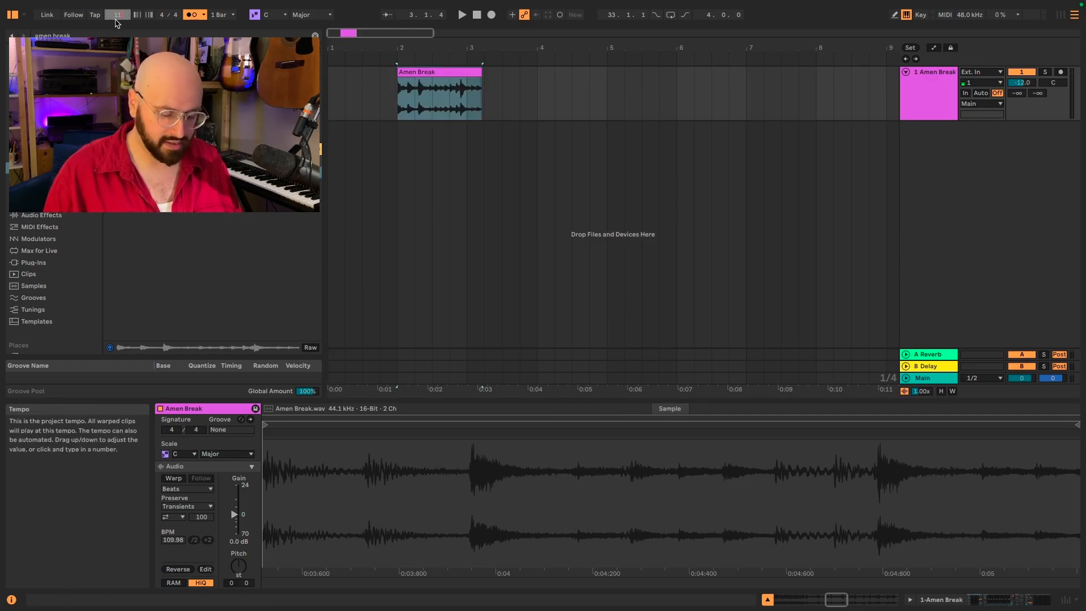
type("110.00")
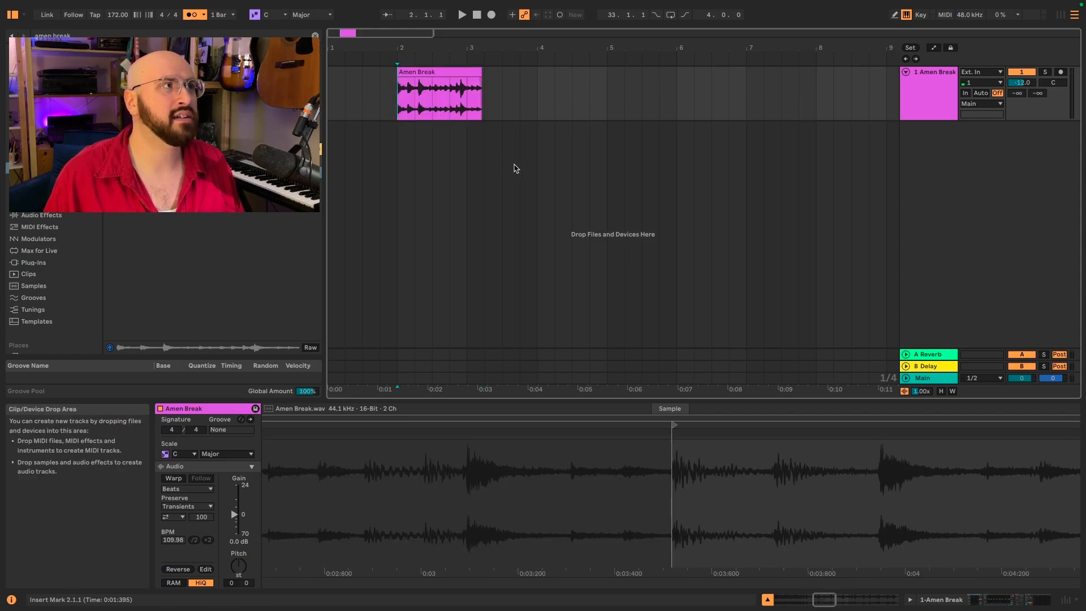
Select the bar-2 slice and expand its Loop/Position/Length panel.
left_click(462, 14)
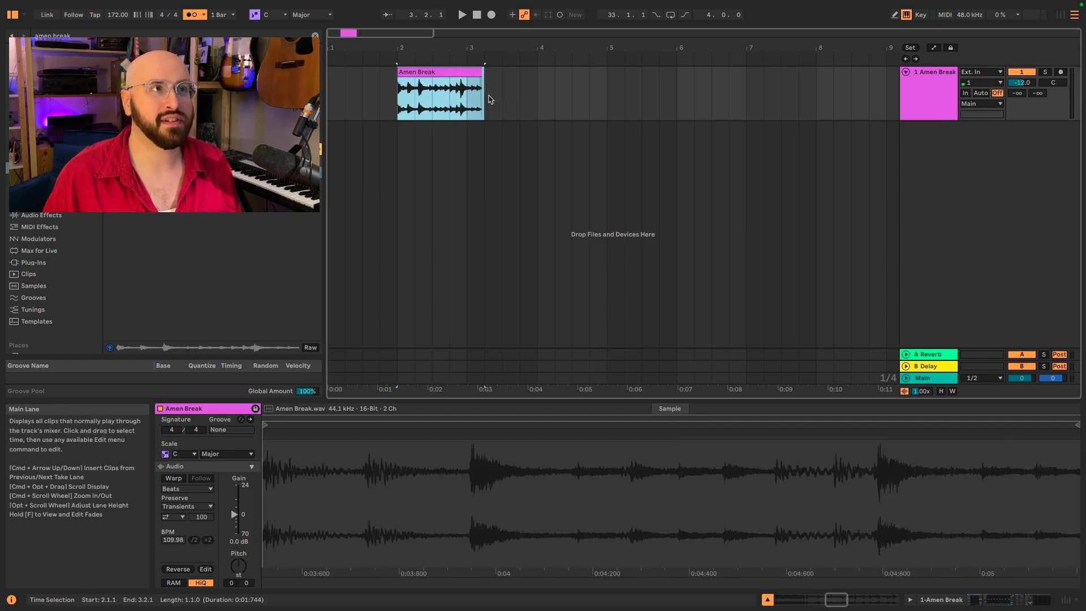
left_click(440, 94)
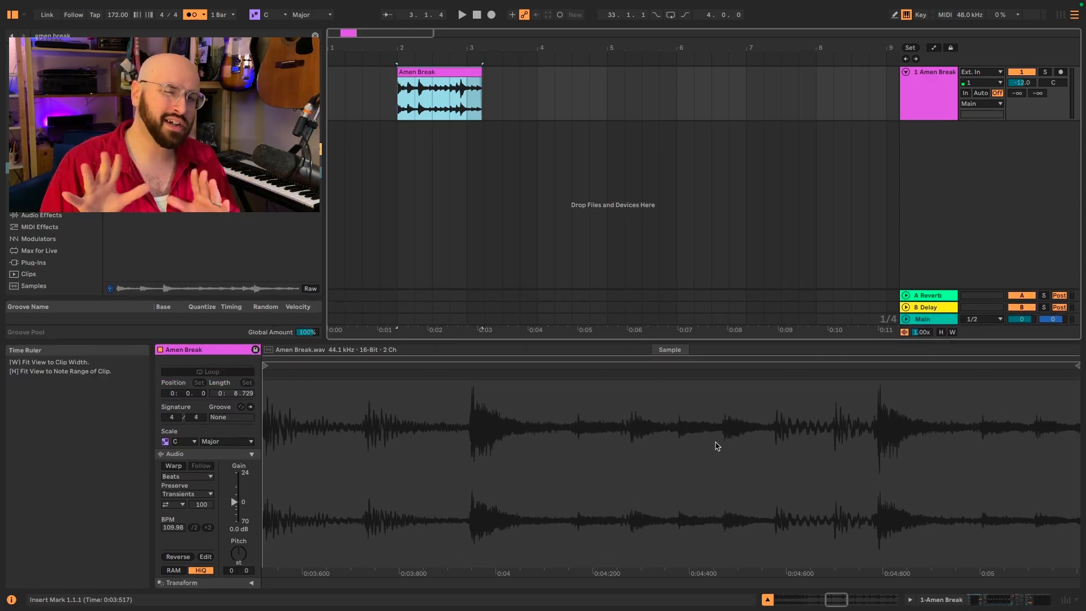
mouse_move(173, 466)
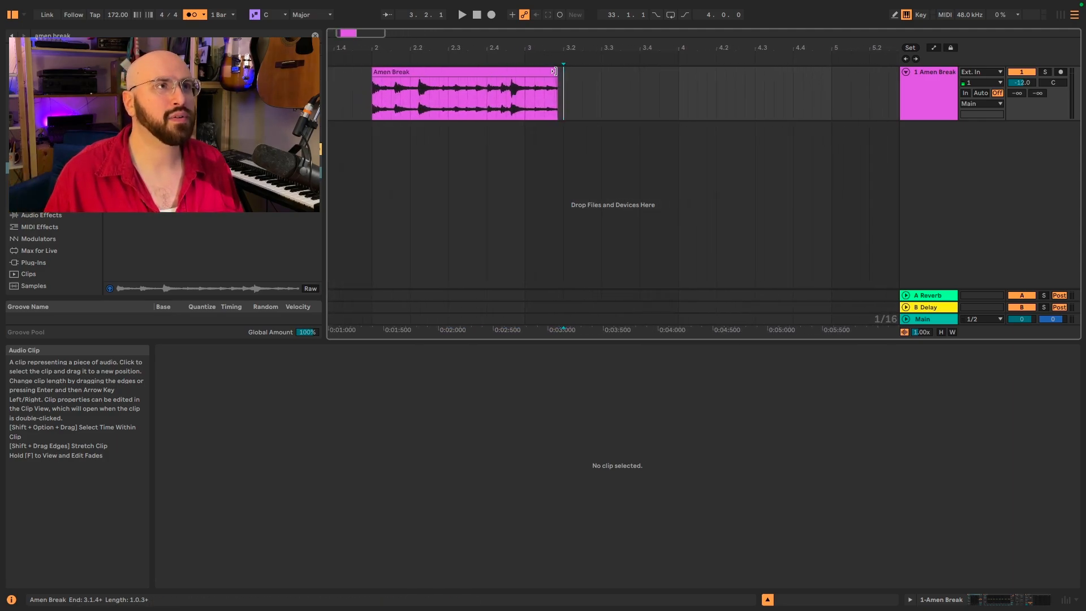
Drag the slice's end edge until it spans exactly one bar, bar 2 to 3.
double_click(464, 96)
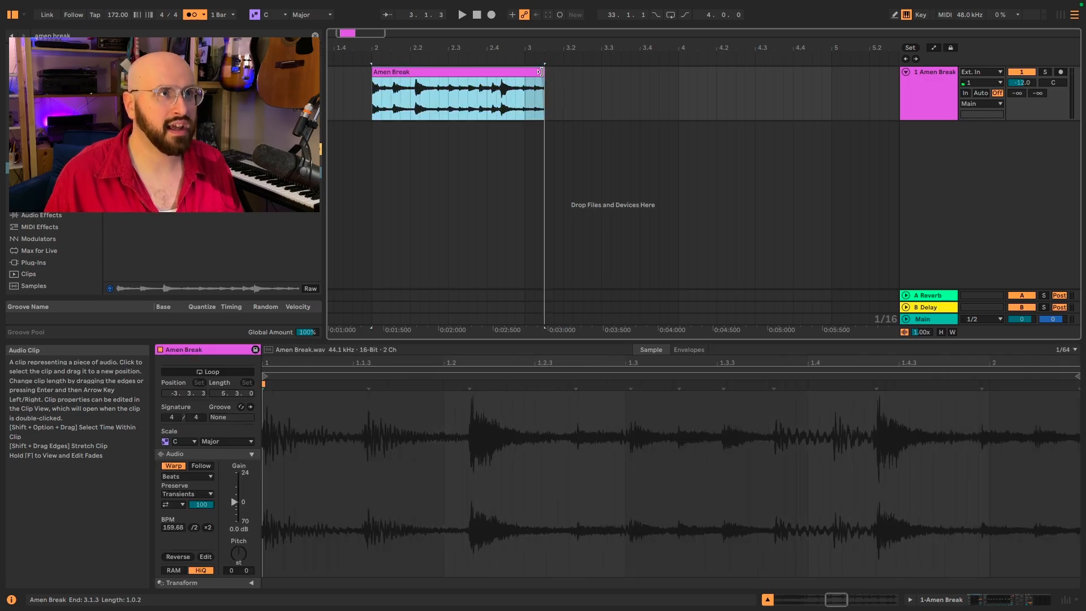
left_click_drag(544, 72, 525, 71)
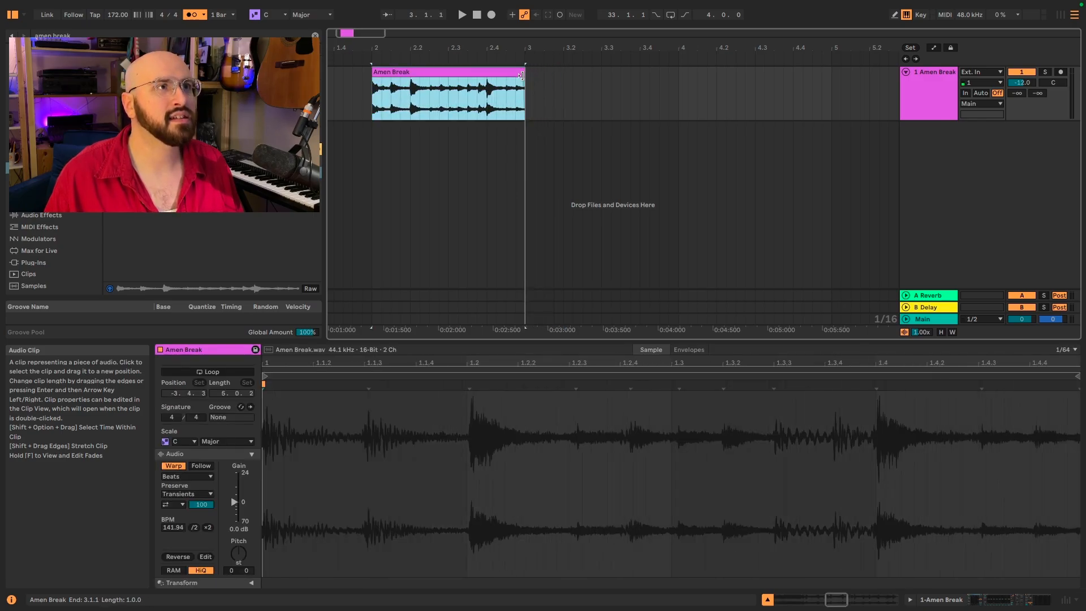
left_click_drag(524, 74, 534, 74)
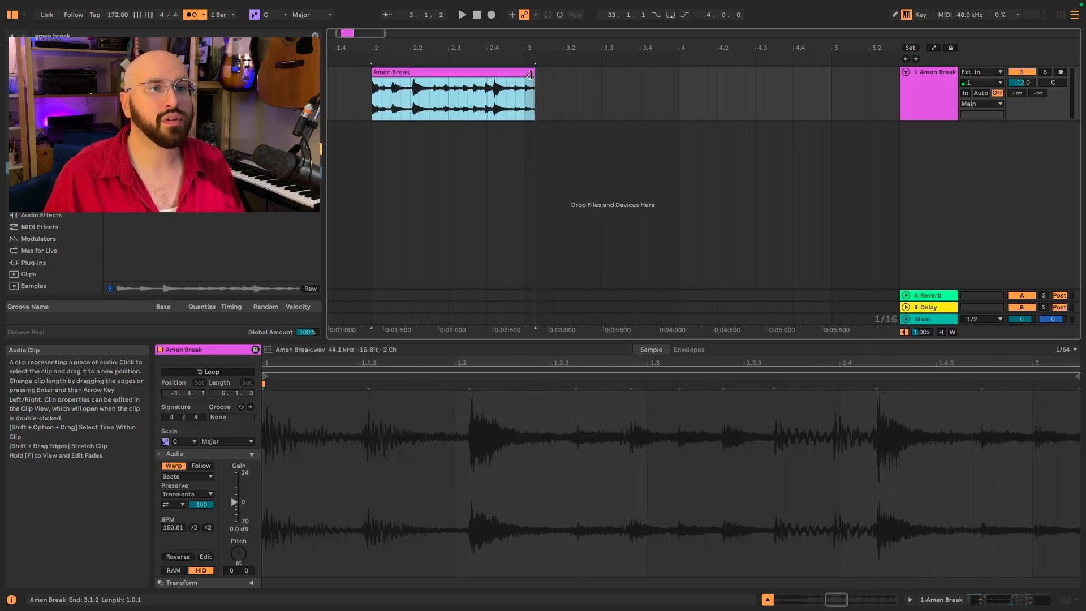
left_click_drag(533, 94, 525, 94)
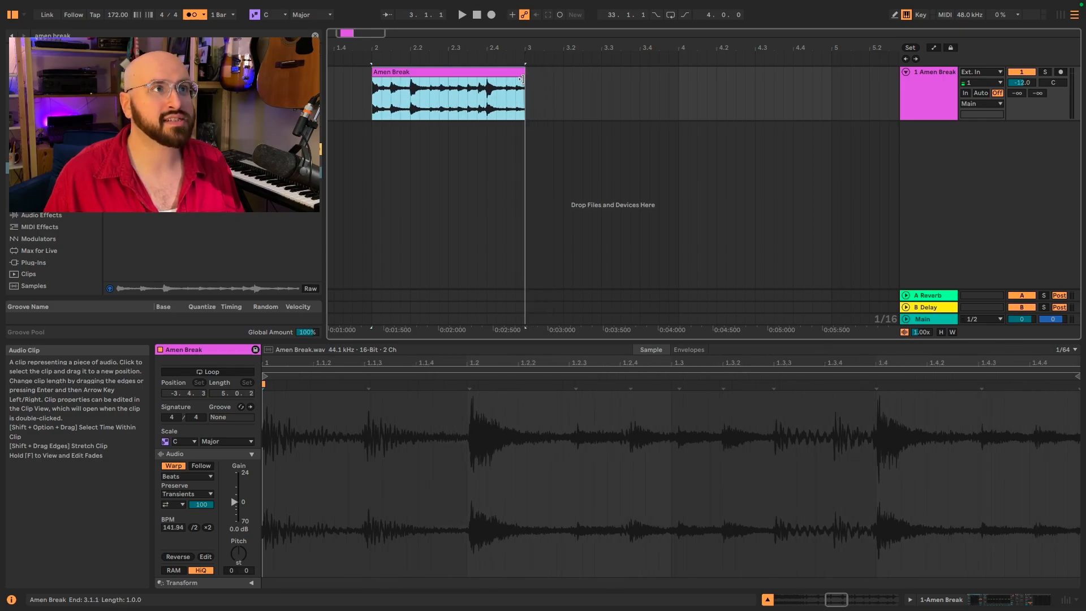
left_click(448, 93)
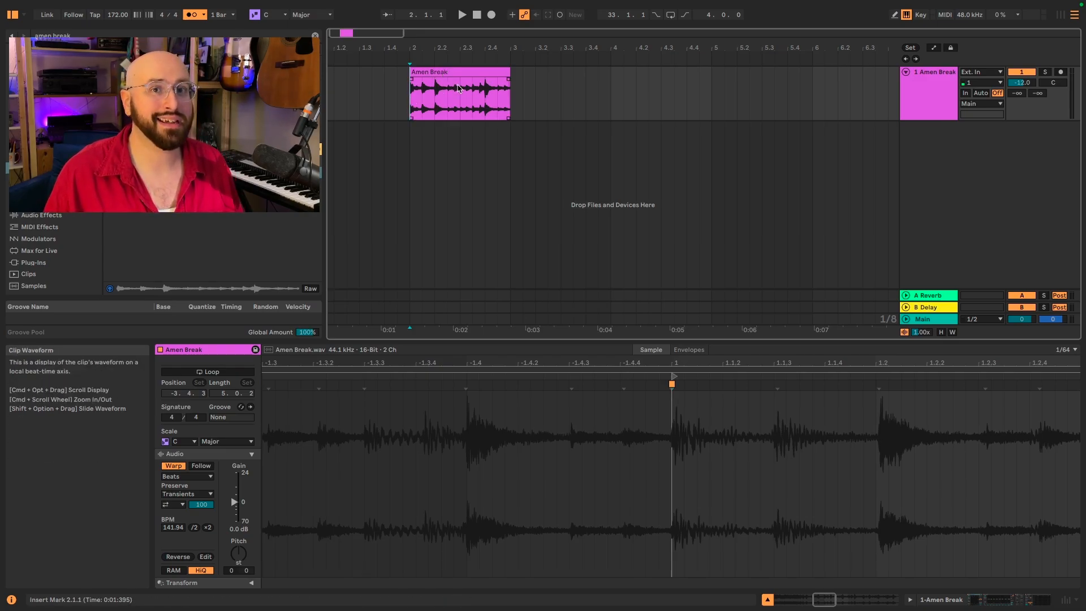
left_click(459, 14)
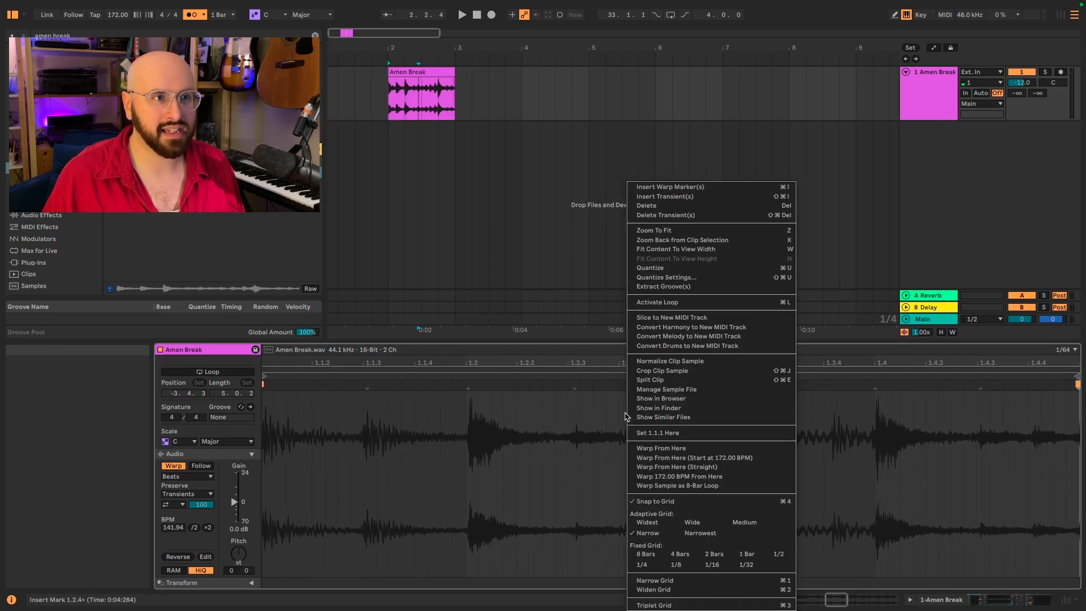
mouse_move(702, 374)
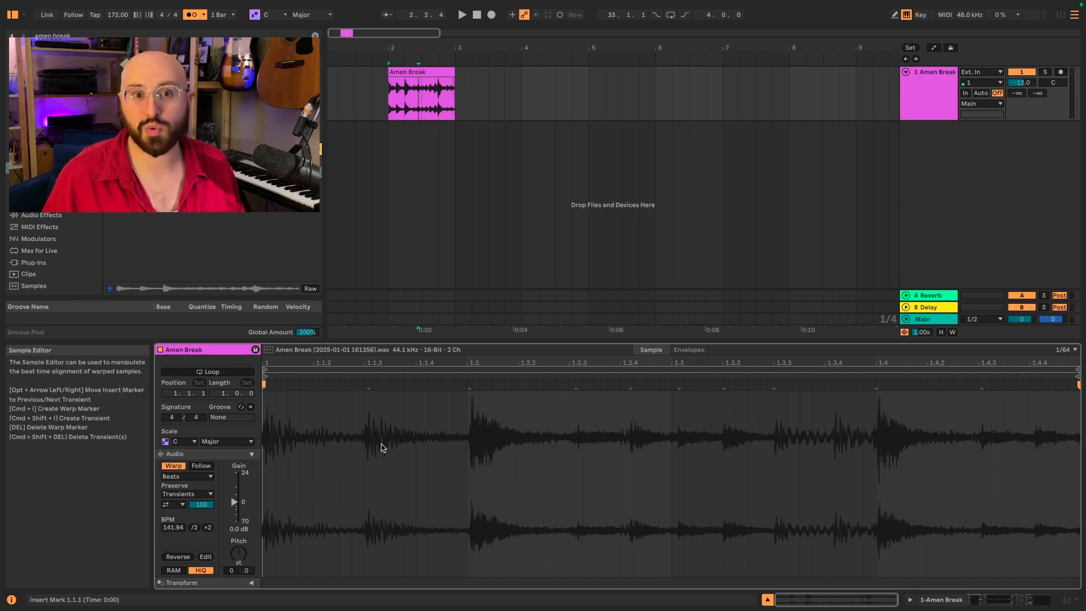
mouse_move(726, 448)
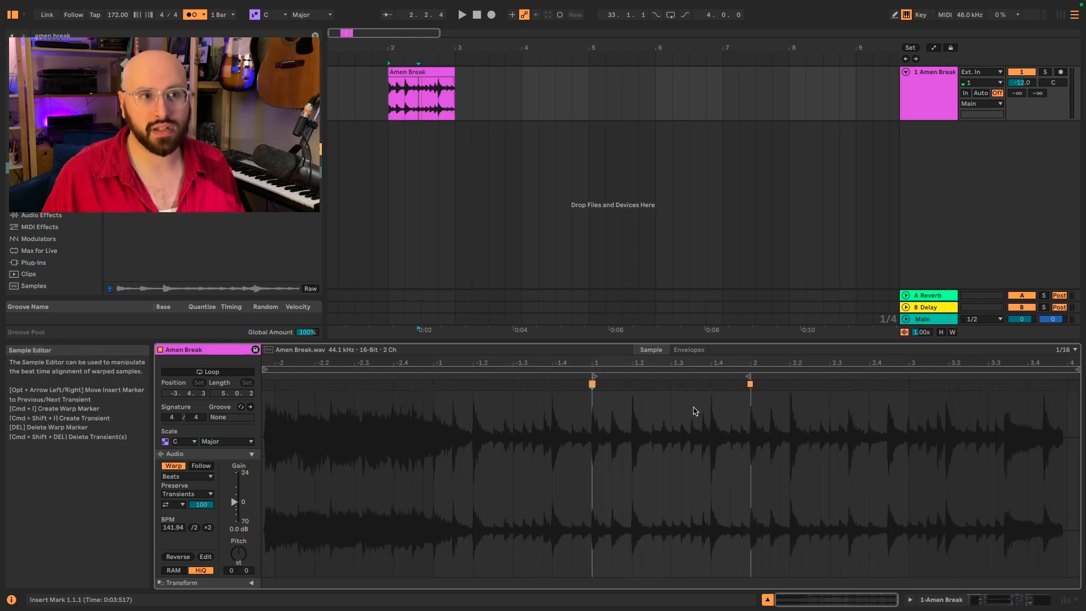
Use Crop Clip Sample on the waveform to keep only the one-bar audio.
right_click(694, 411)
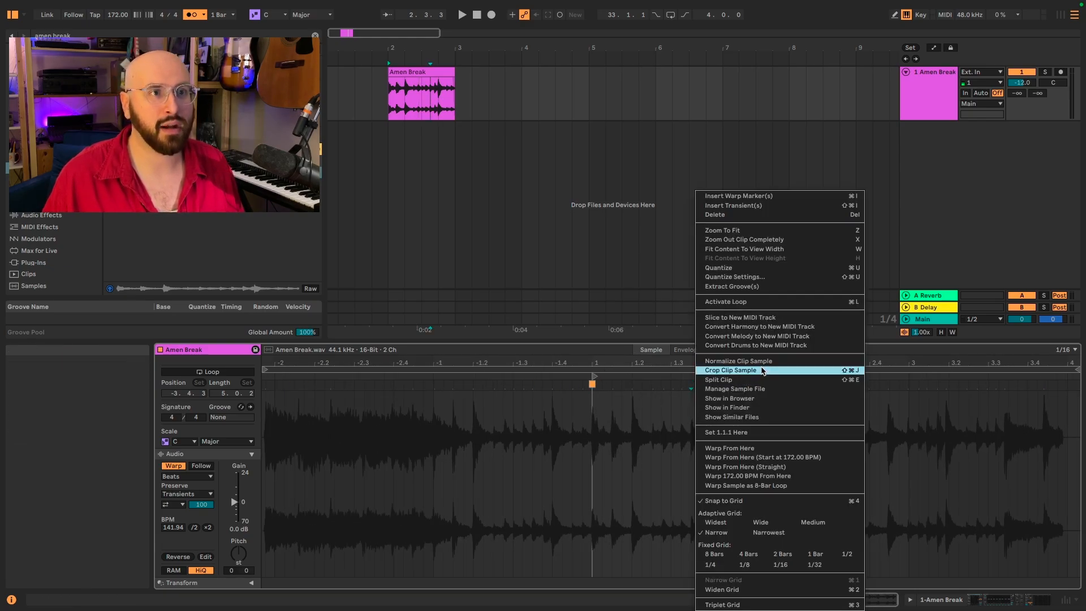
left_click(729, 369)
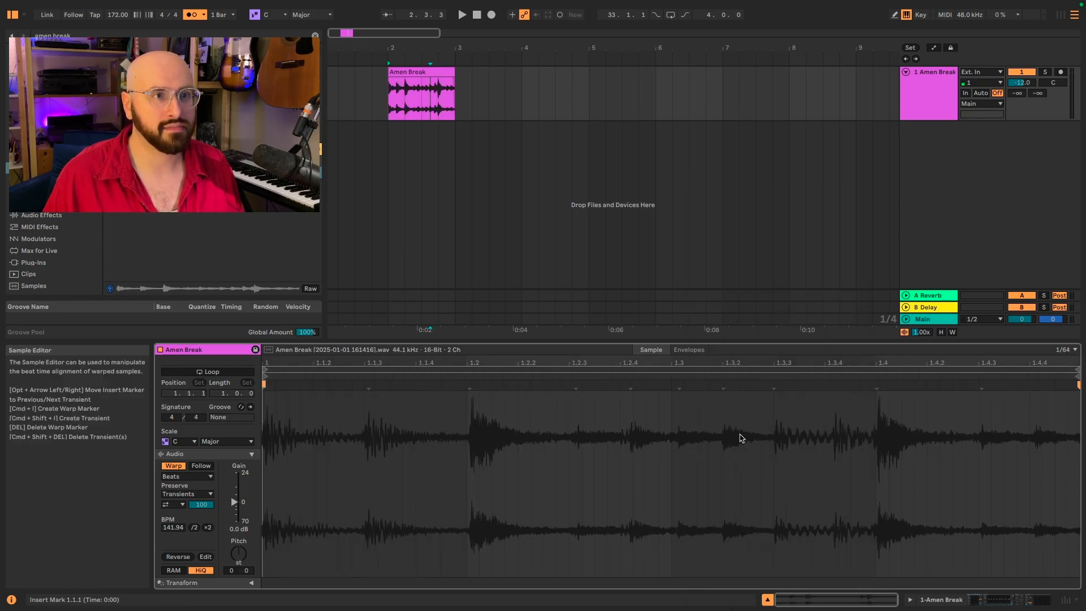
left_click(461, 13)
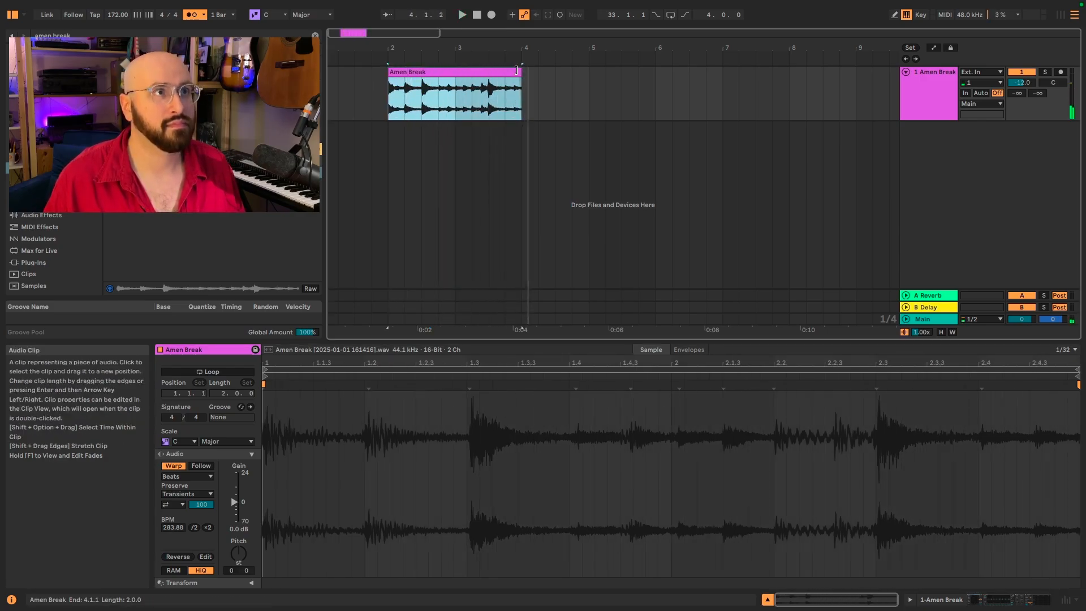
left_click_drag(518, 70, 405, 70)
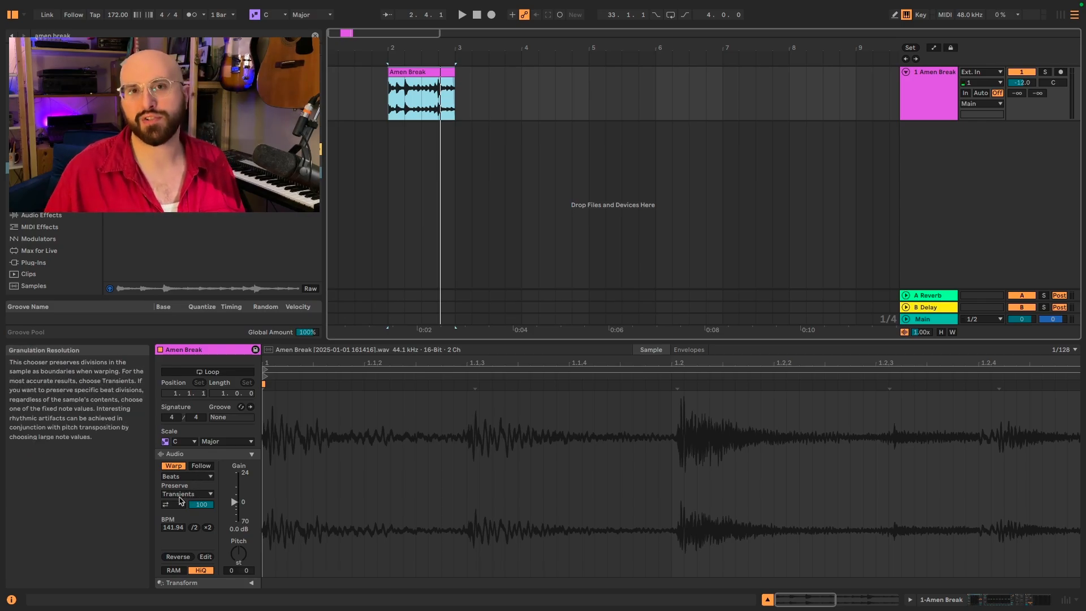
left_click(460, 14)
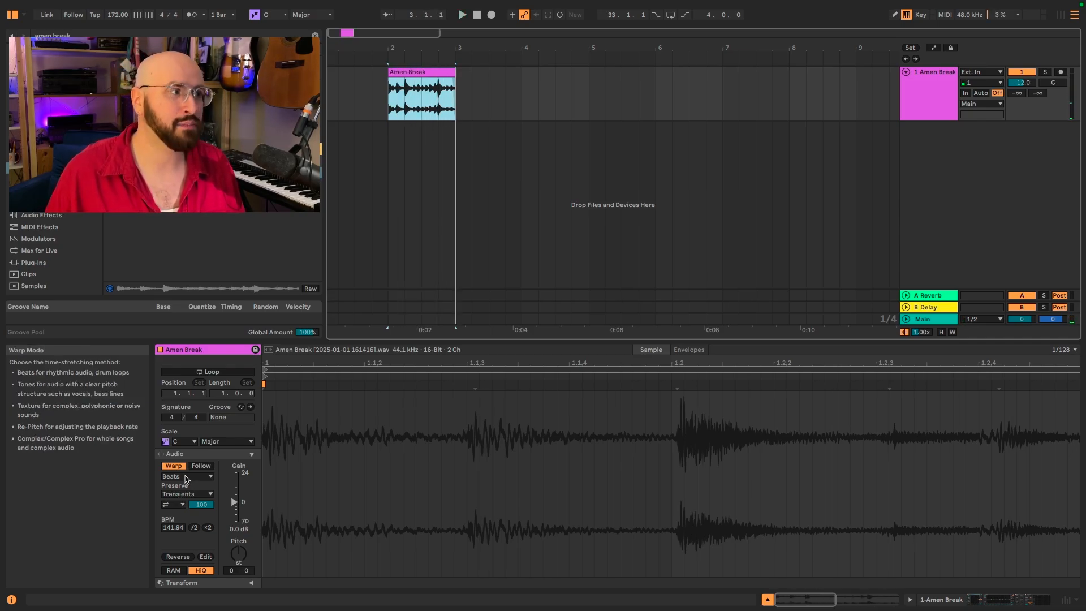
left_click(187, 476)
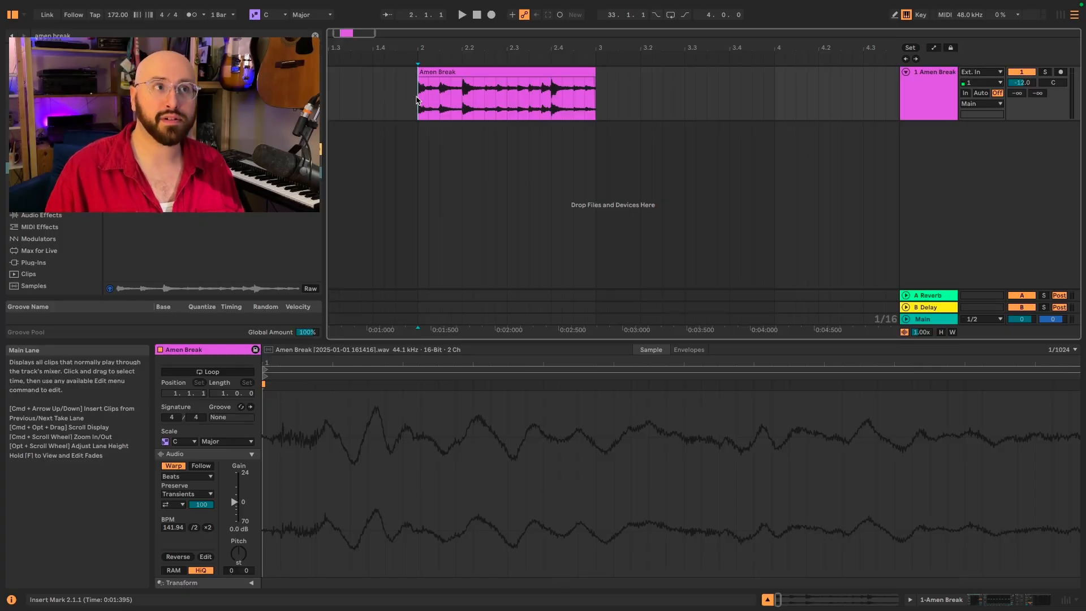
Split short sections out of the one-bar break and move the pieces to new positions.
left_click_drag(432, 93, 444, 93)
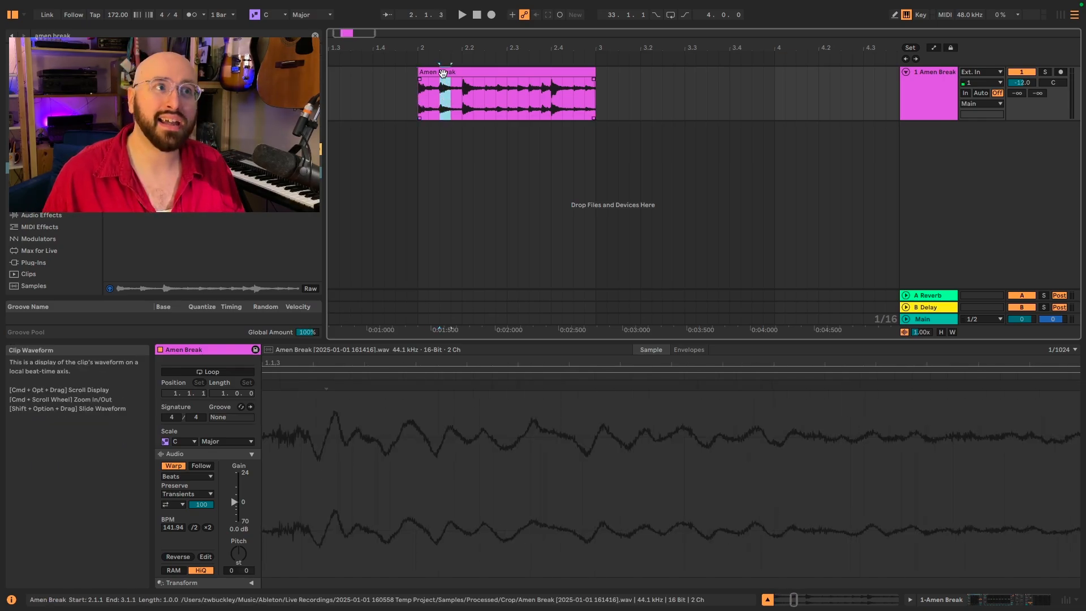
left_click(440, 104)
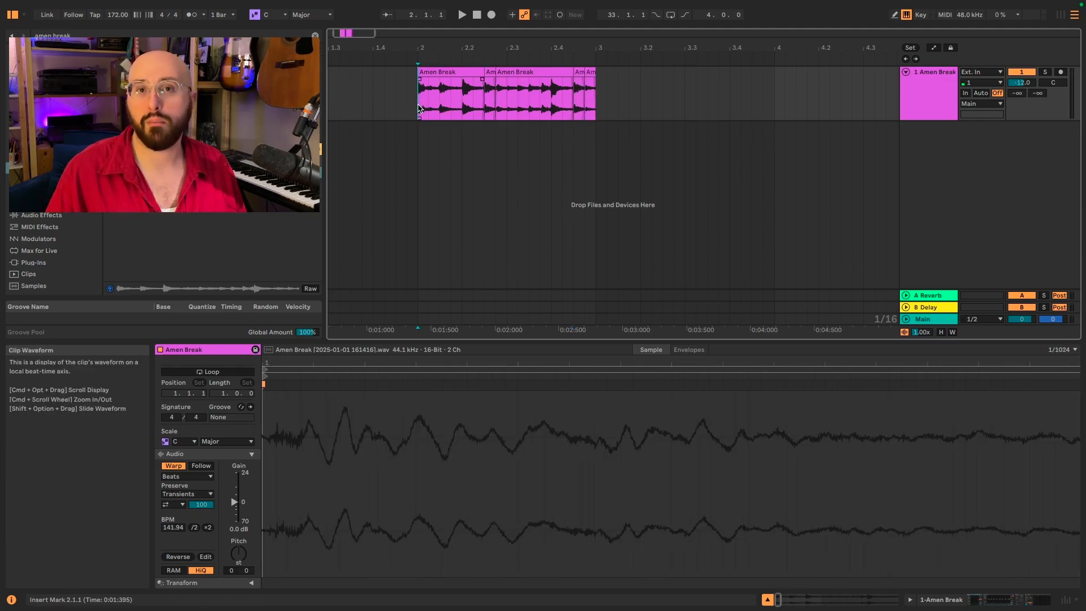
left_click(460, 14)
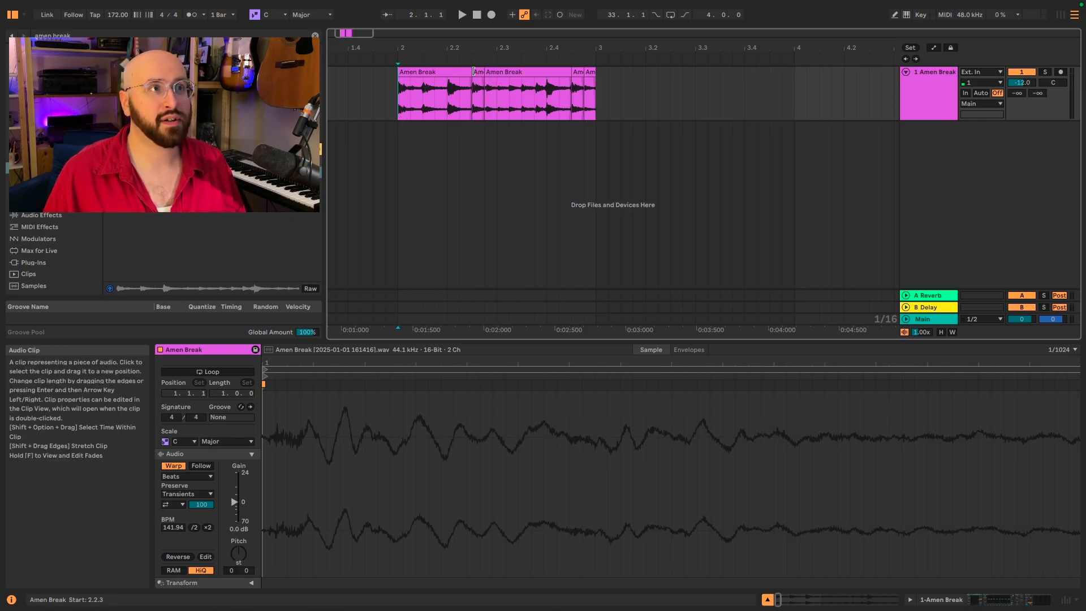
left_click(477, 93)
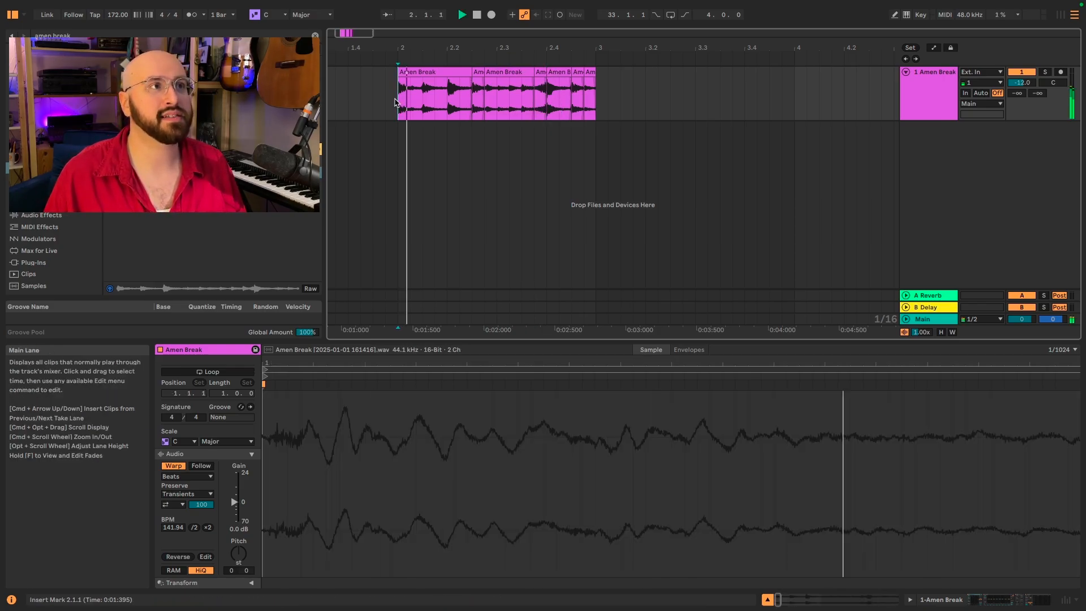
left_click(429, 95)
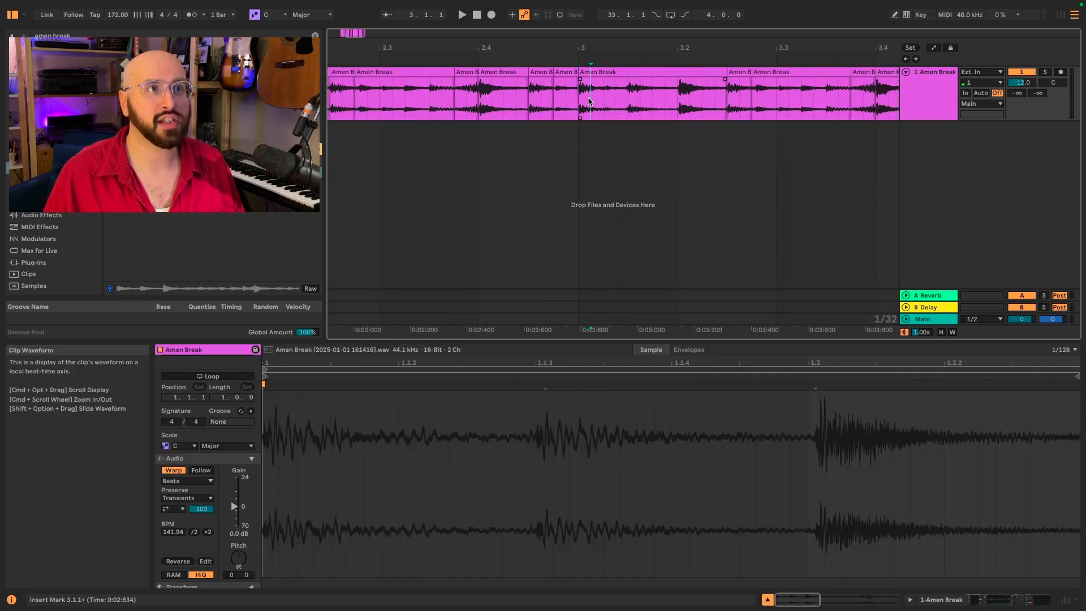
Bring up the editing options for a chopped Amen Break slice.
right_click(589, 101)
type("simpler")
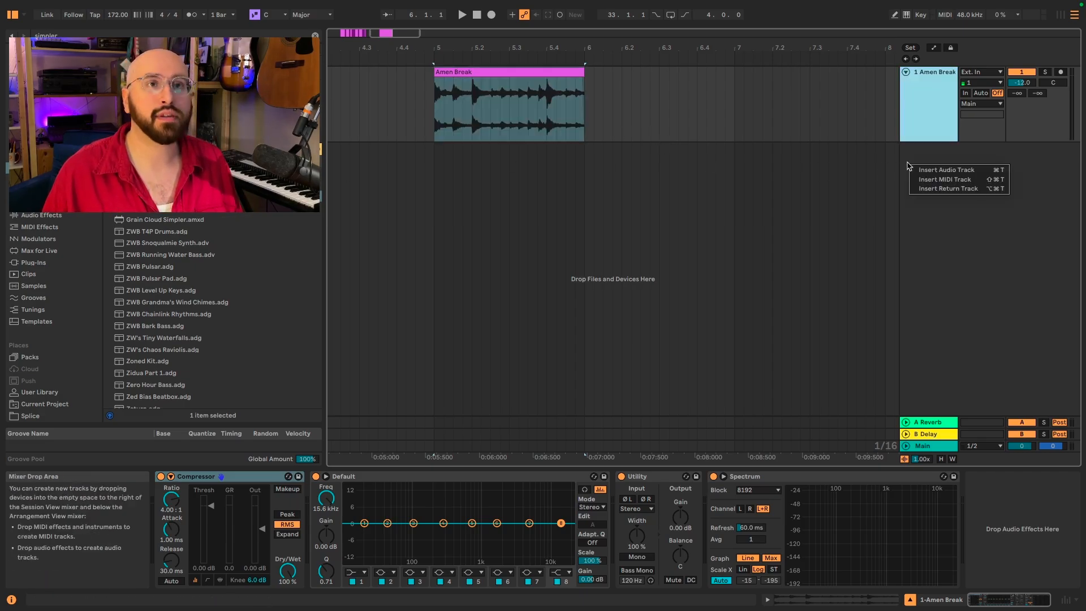
Insert a new MIDI track and enable looped playback of the sample.
left_click(943, 179)
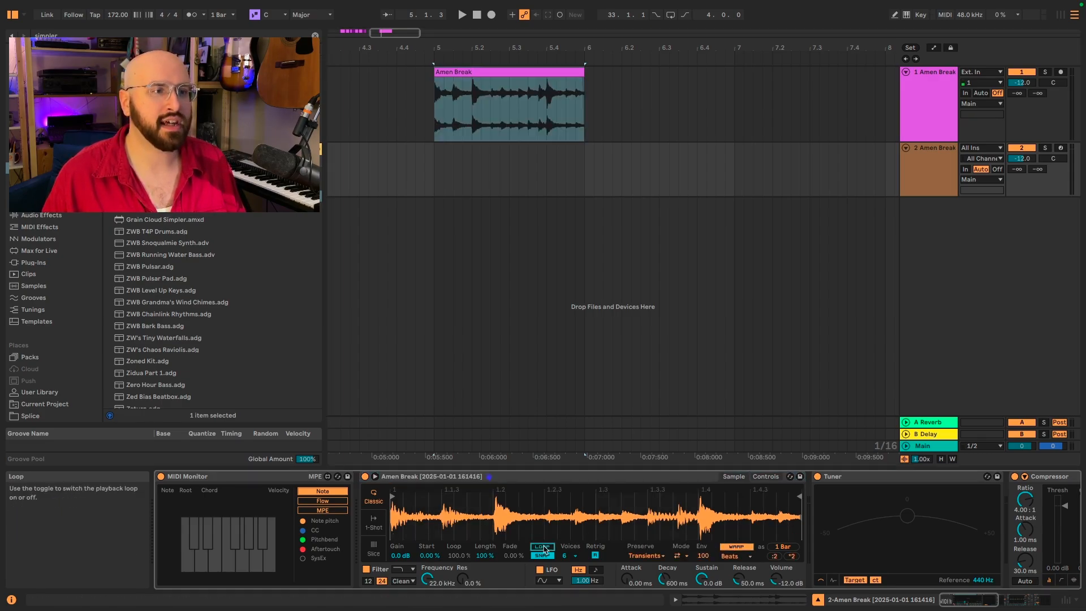
left_click(543, 546)
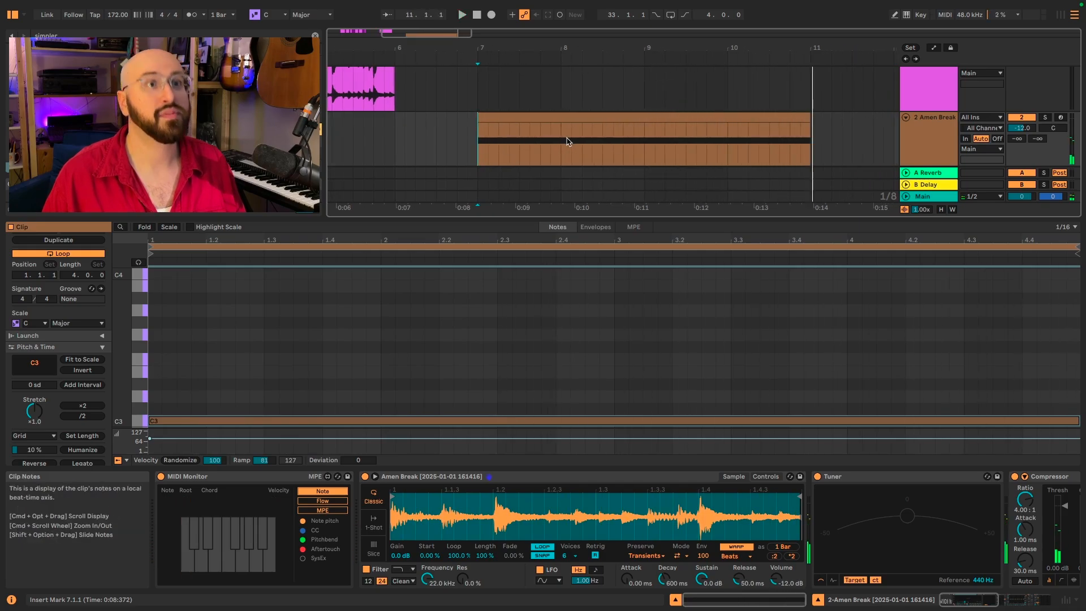
mouse_move(498, 188)
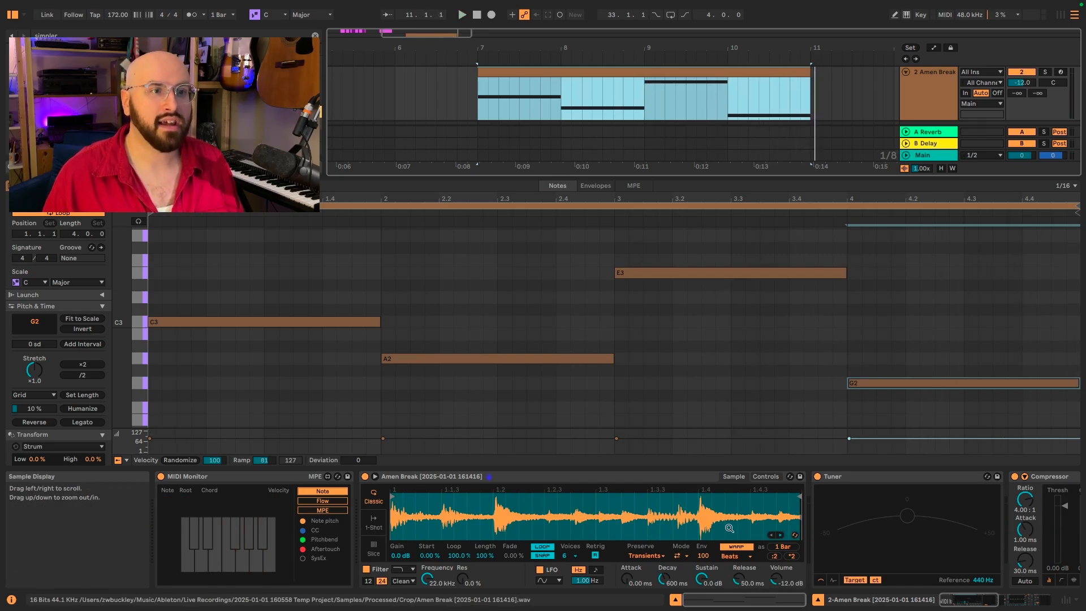
mouse_move(703, 555)
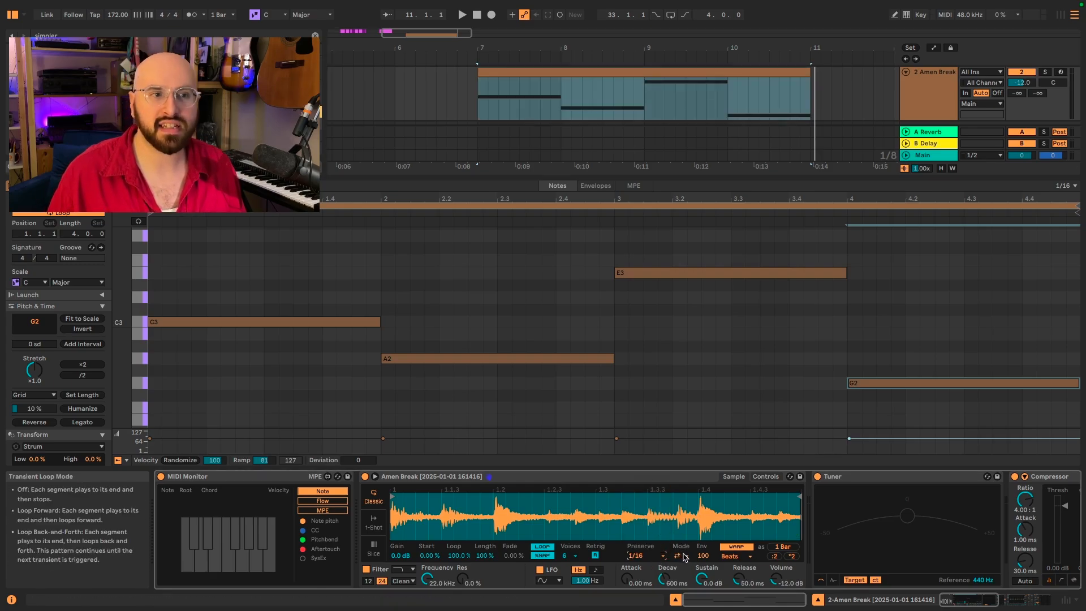
Change the Beats transient loop setting, then set Simpler's warp mode to Texture (grain 65, flux 25).
left_click(681, 556)
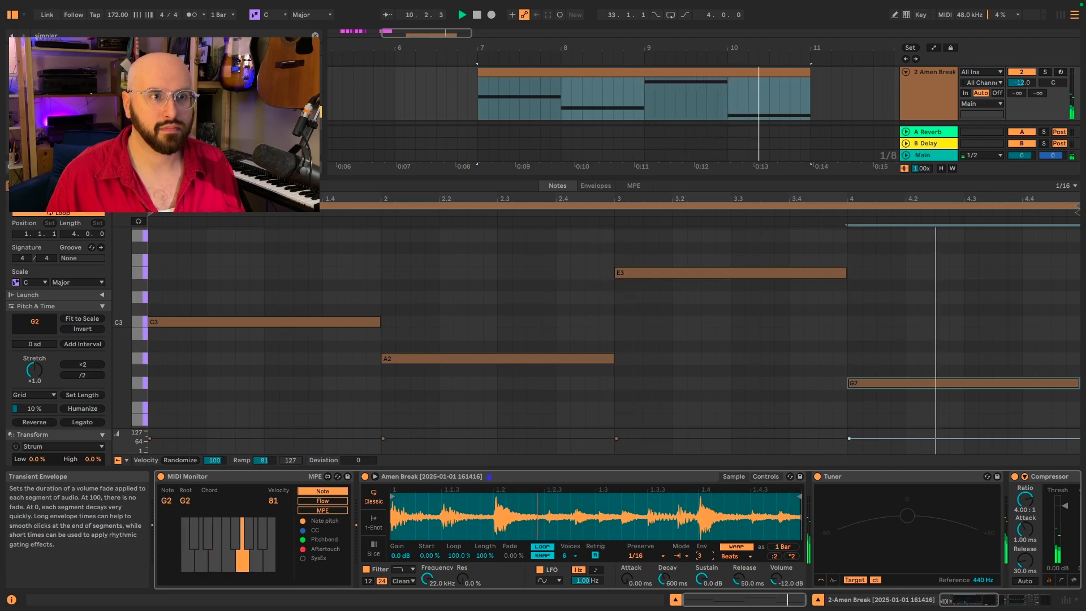
left_click(643, 555)
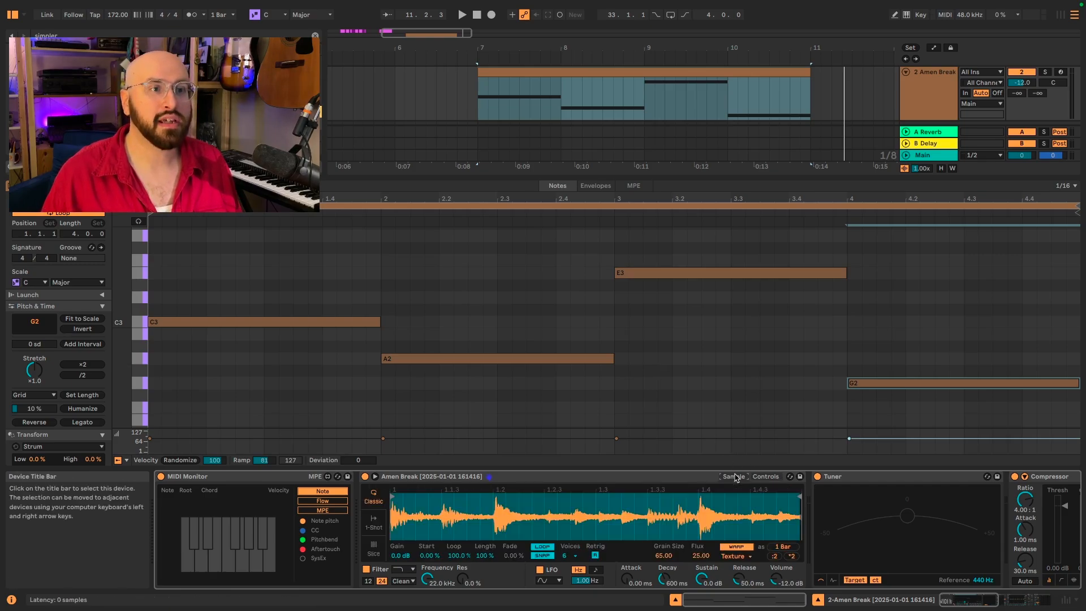
In Simpler's Controls, set an OSR filter at 1.98 kHz, 60% resonance and 11.6 dB drive.
left_click(727, 272)
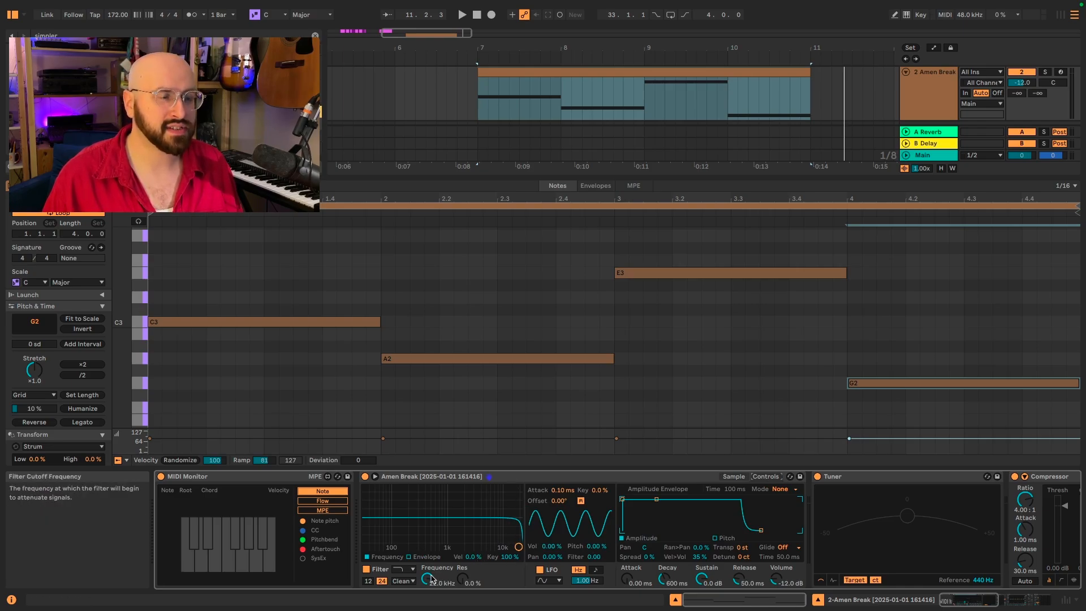
left_click(461, 14)
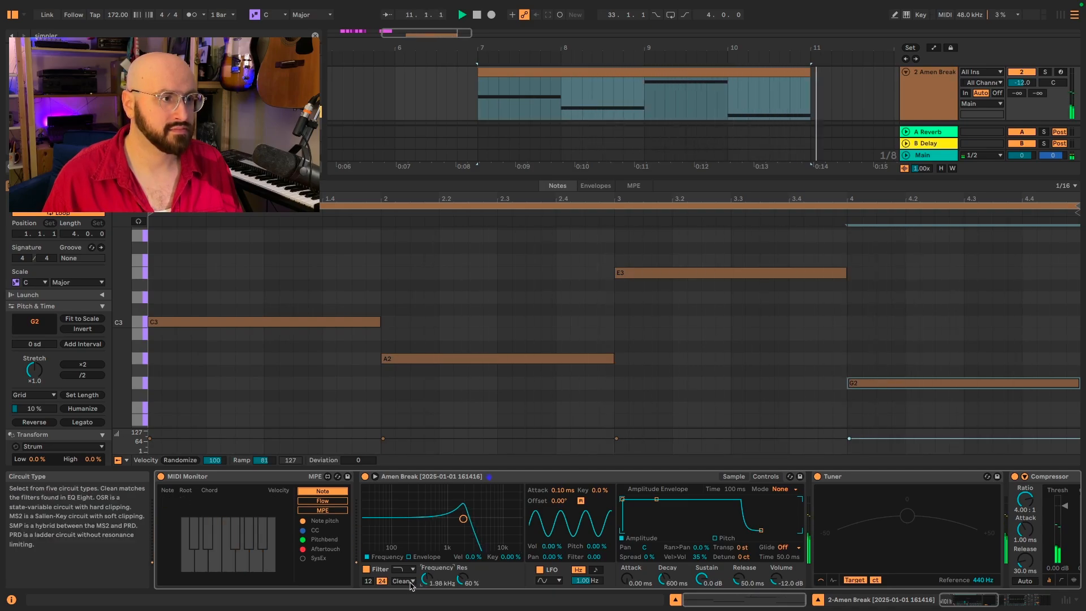
left_click(403, 580)
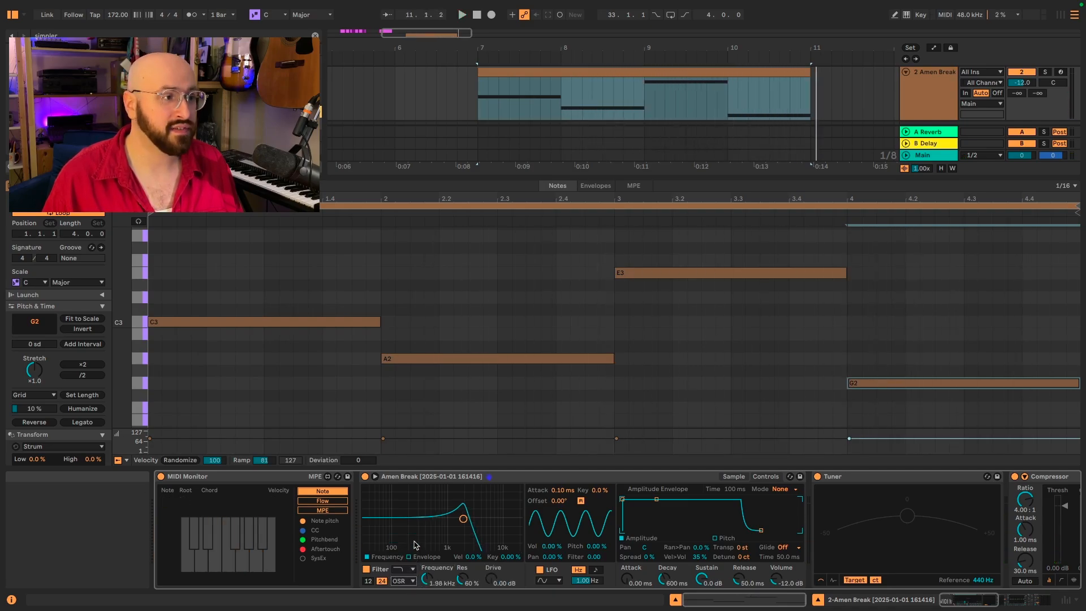
mouse_move(493, 580)
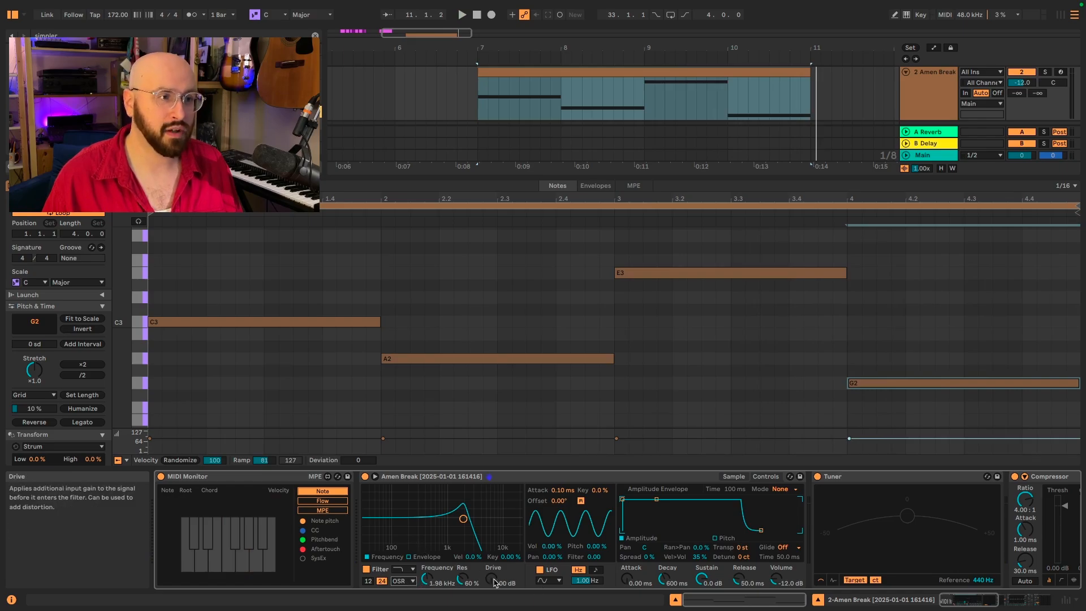
left_click(462, 14)
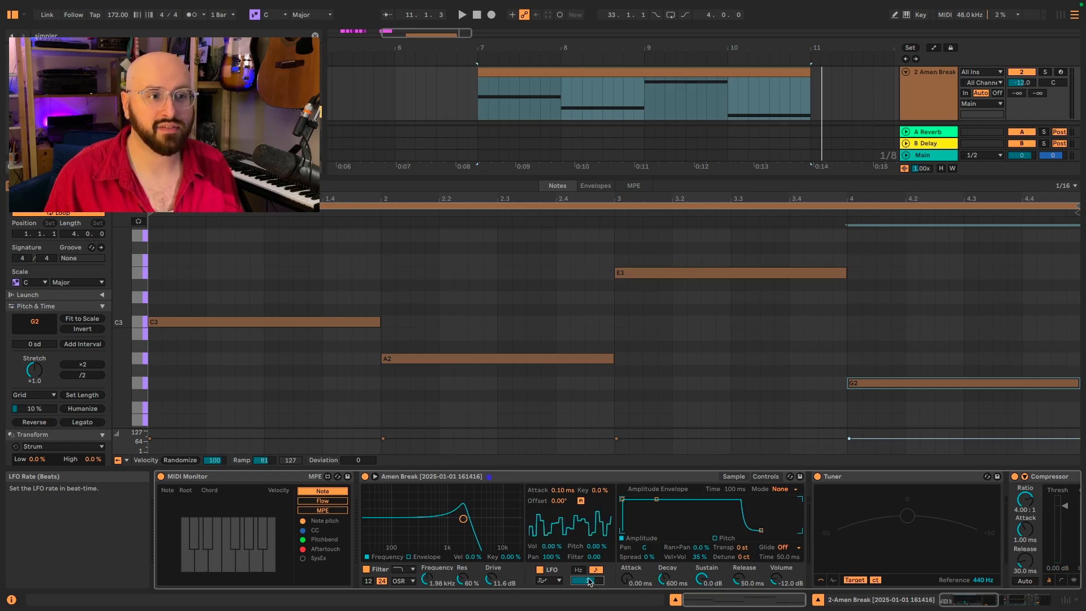
Switch back to the Arrangement overview showing all tracks.
left_click(461, 14)
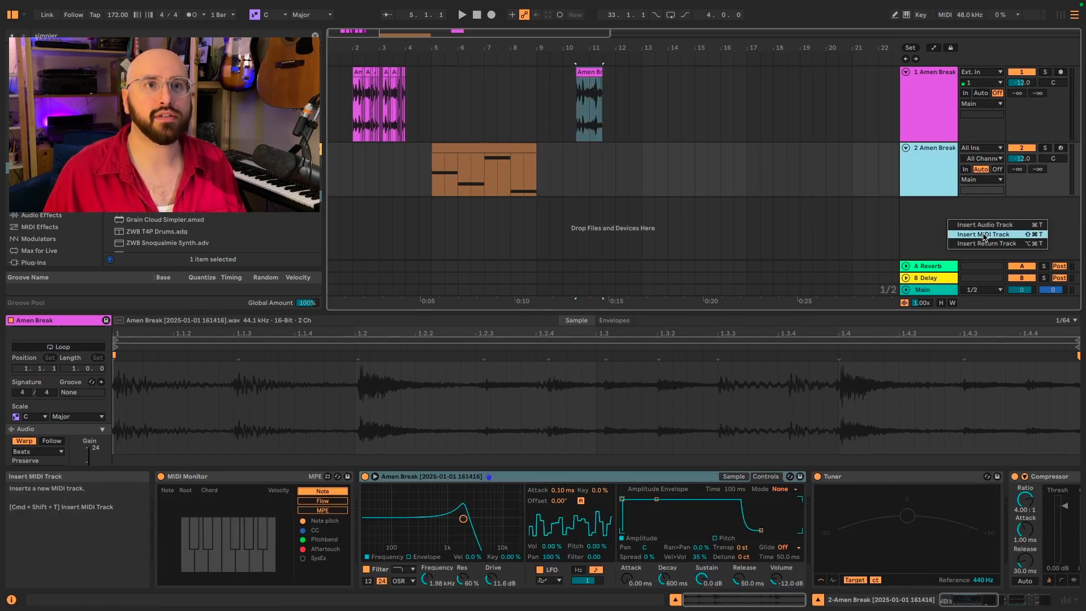
Insert a MIDI track with the Amen Break Simpler in Slice mode, sliced by Transient.
left_click(983, 233)
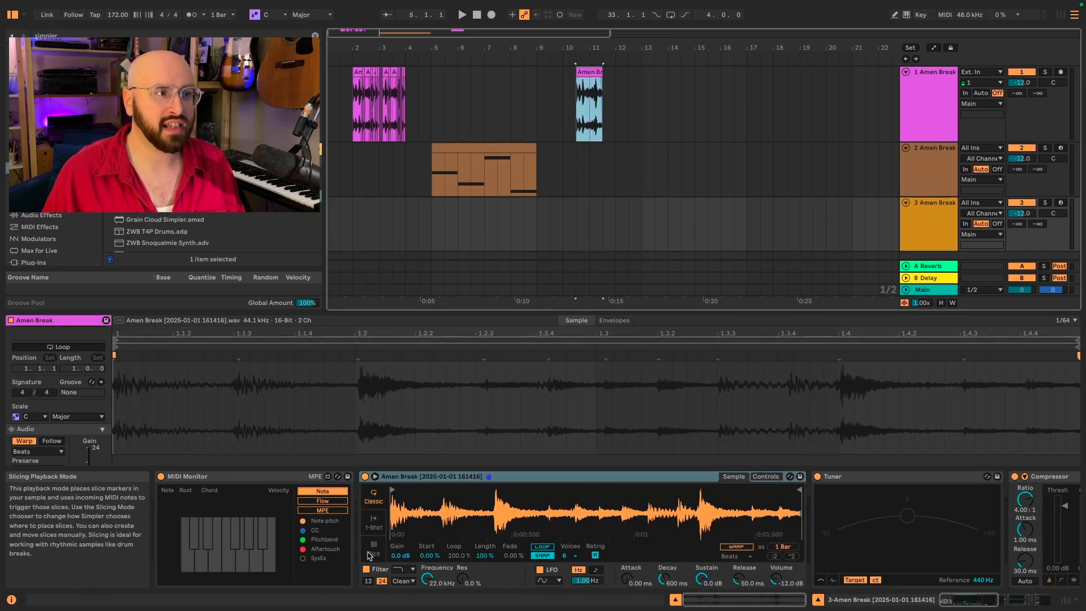
left_click(372, 544)
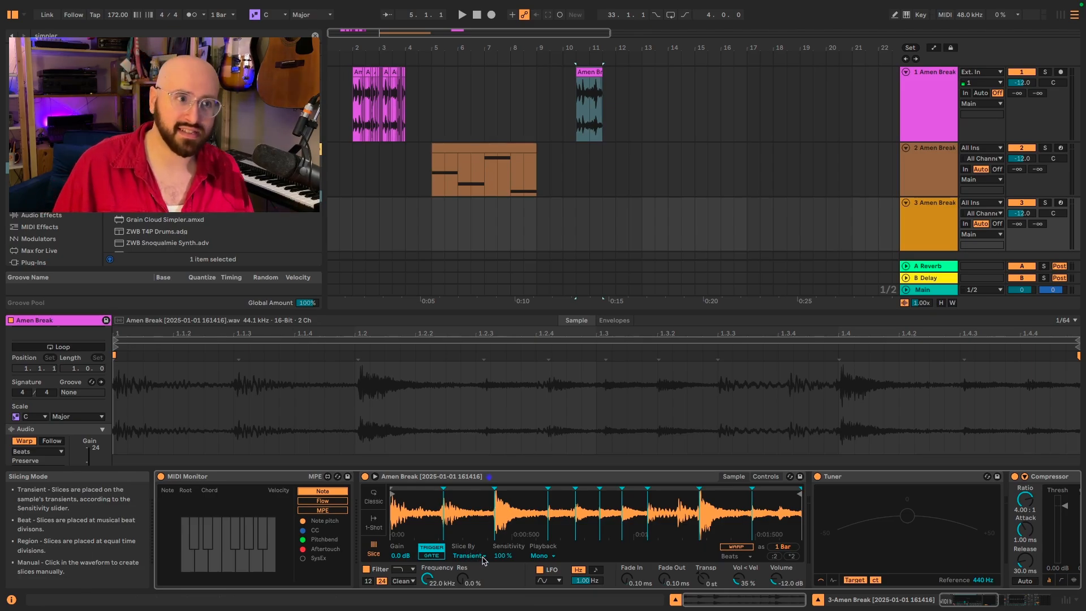
left_click(468, 555)
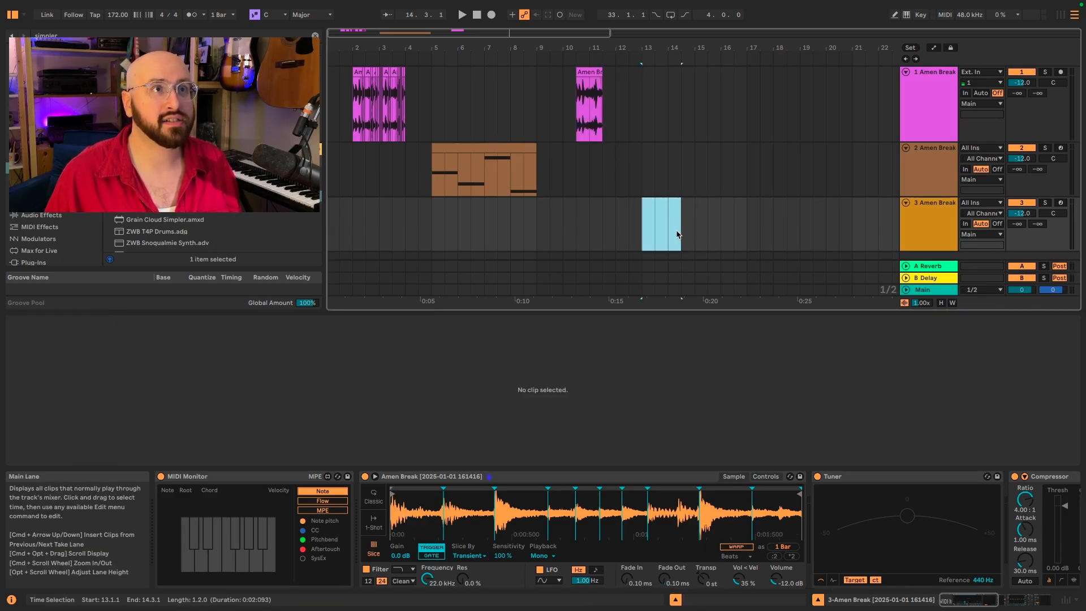
Create a MIDI clip on track 3 and move its notes to different slice pitches.
double_click(655, 225)
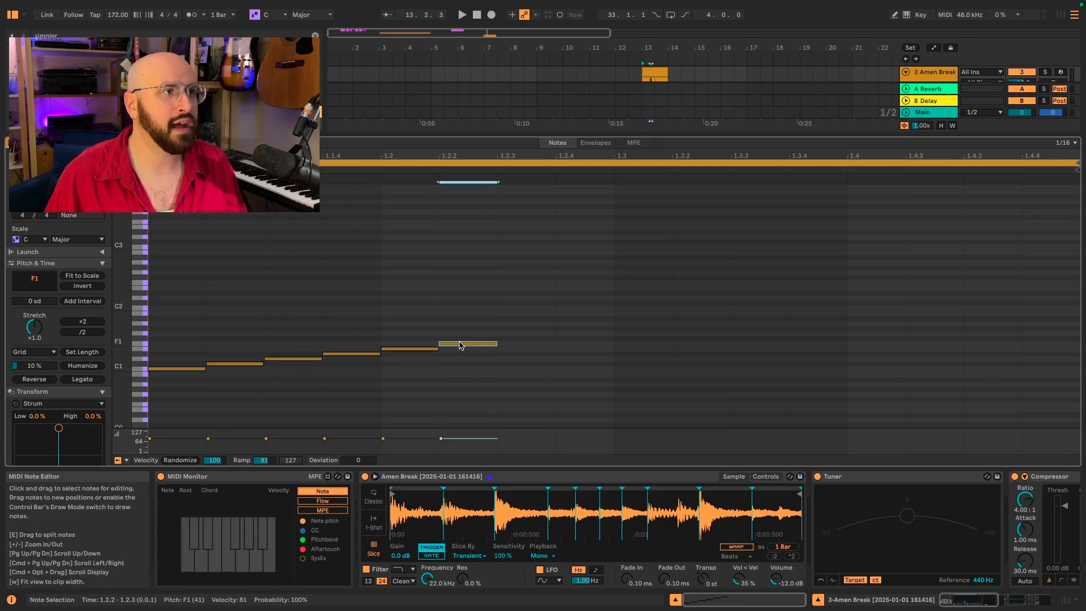
left_click_drag(459, 344, 689, 325)
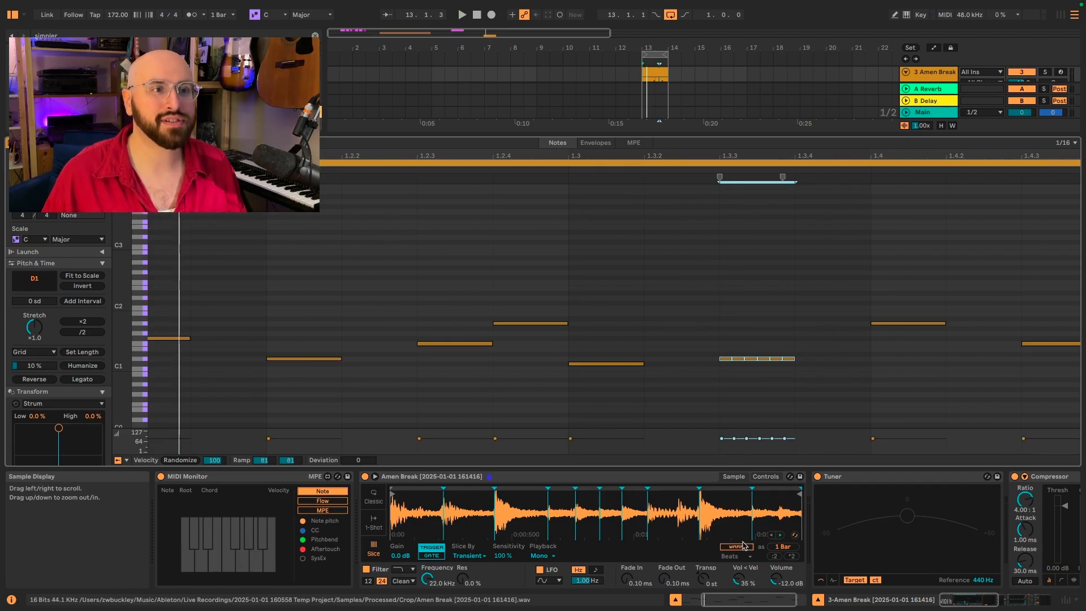
Turn on warping for the sliced break and choose Texture mode (grain 65, flux 25).
left_click(740, 547)
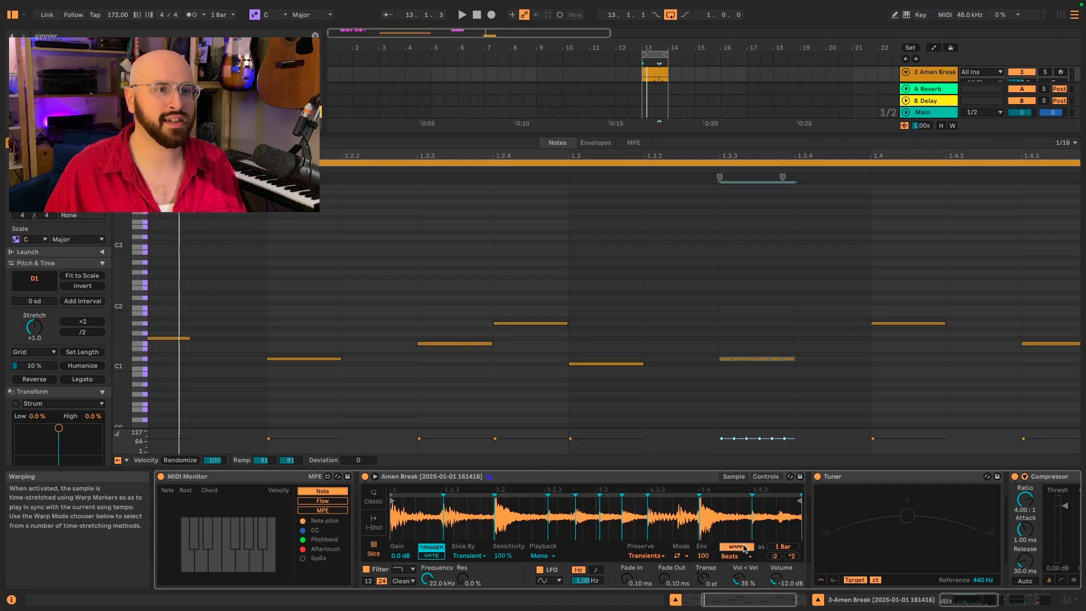
mouse_move(772, 555)
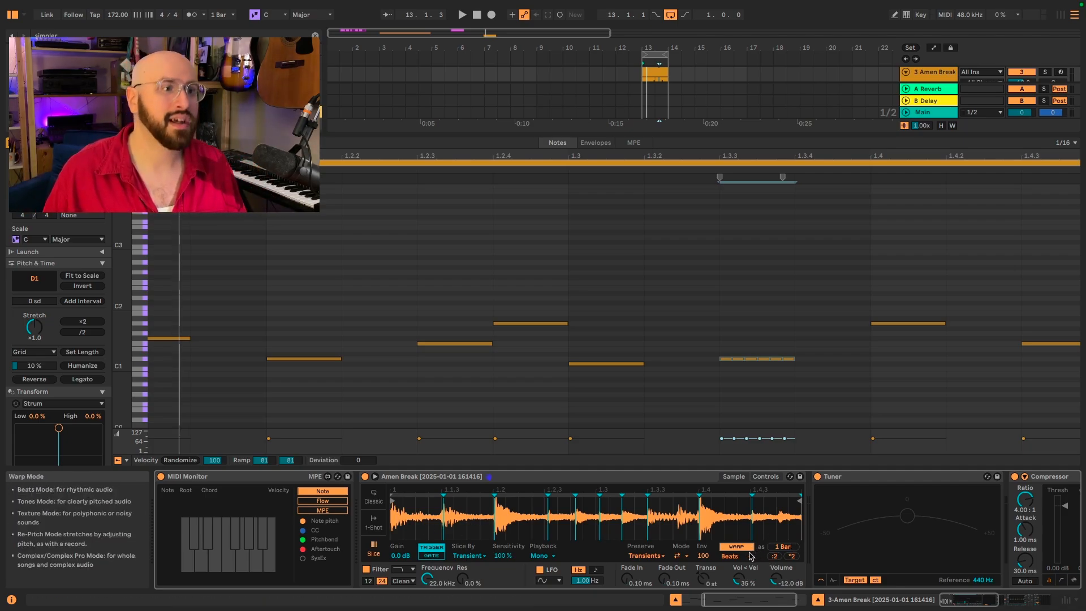
left_click(737, 556)
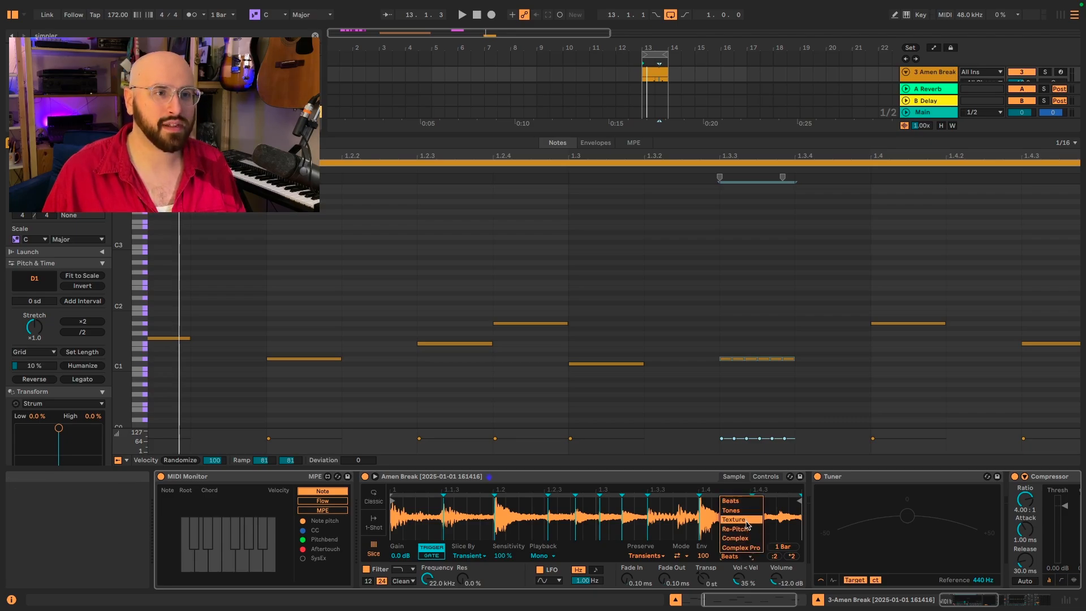
left_click(733, 519)
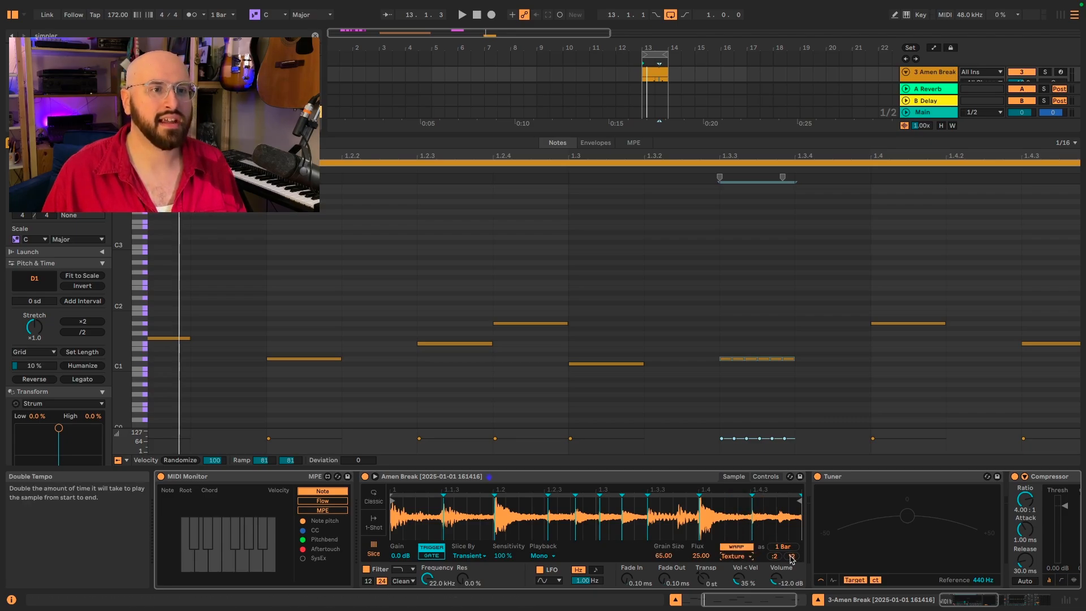